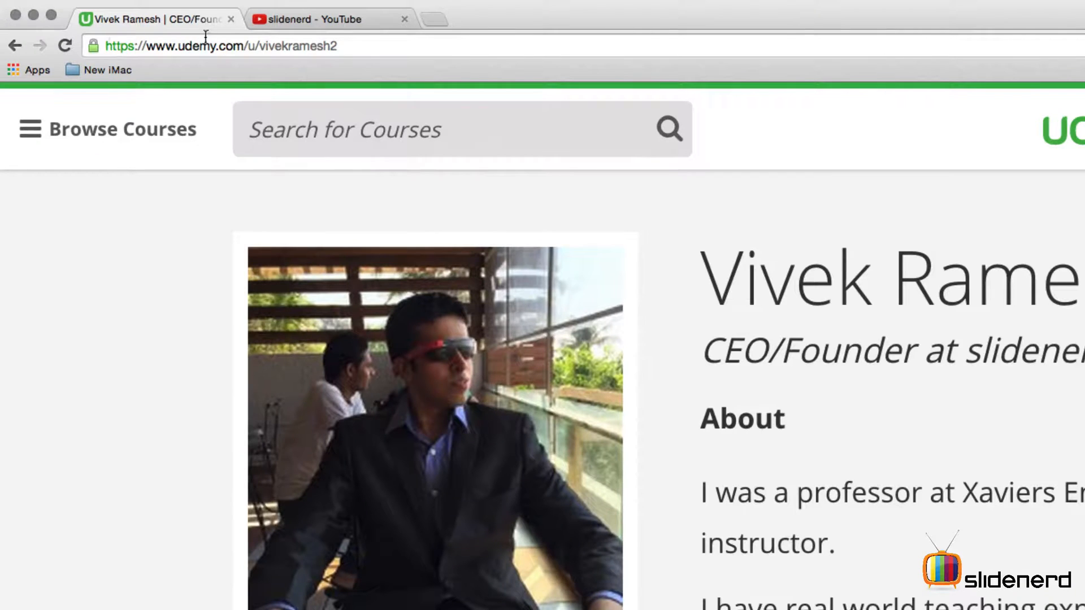
- Switch from the profile page to the slidenerd YouTube channel and show its playlists
click(220, 45)
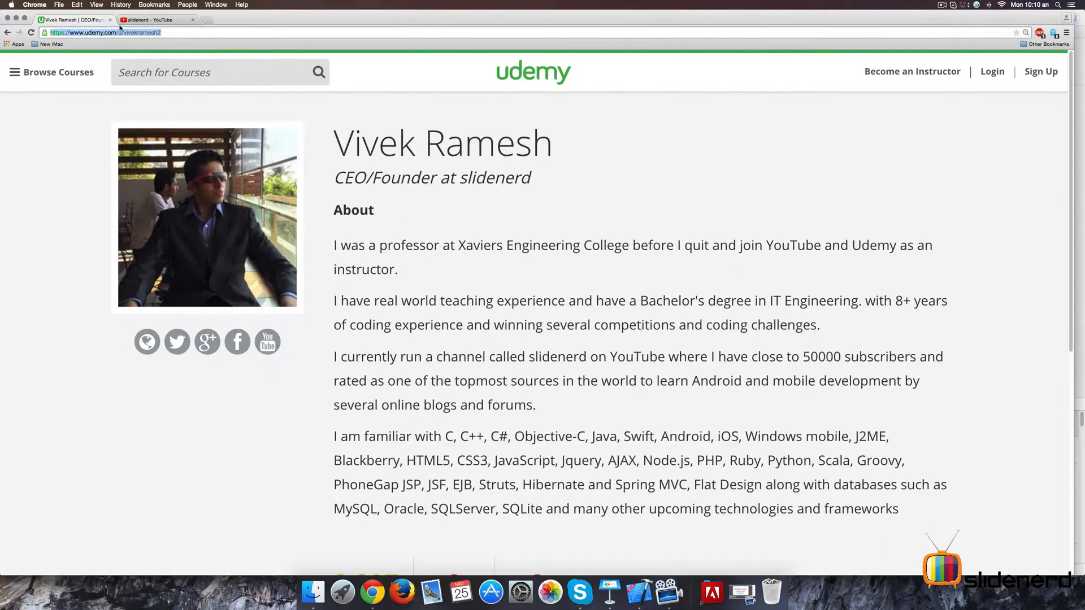
click(152, 19)
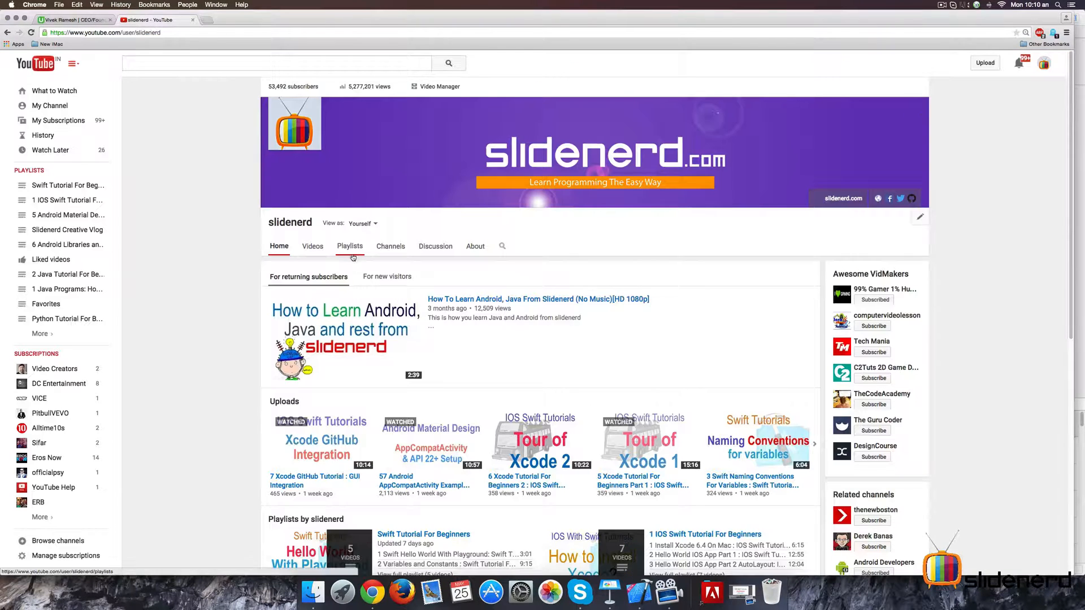
click(349, 246)
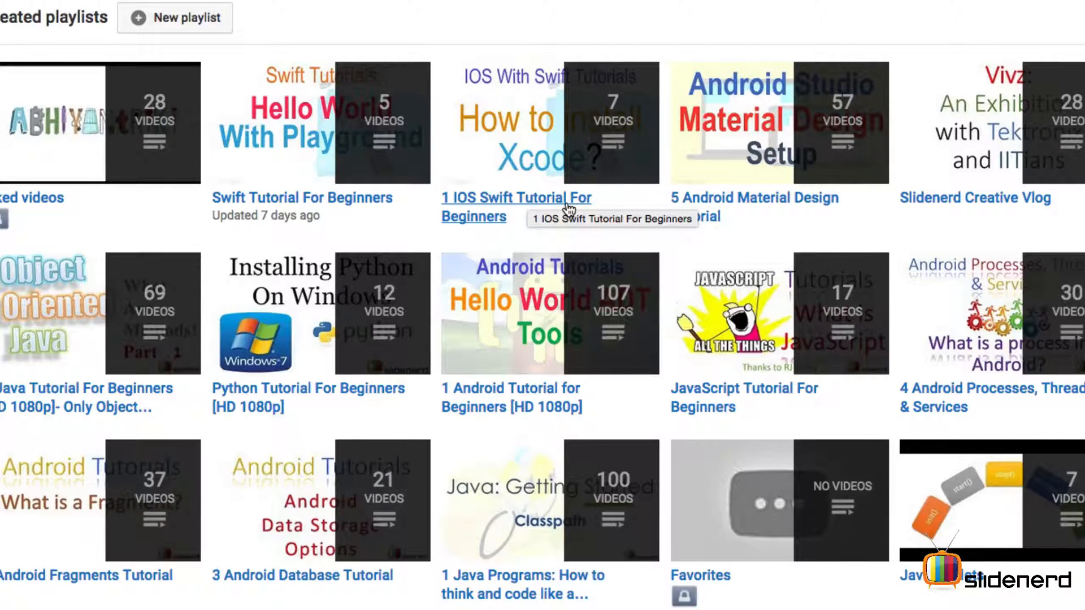
mouse_move(320, 203)
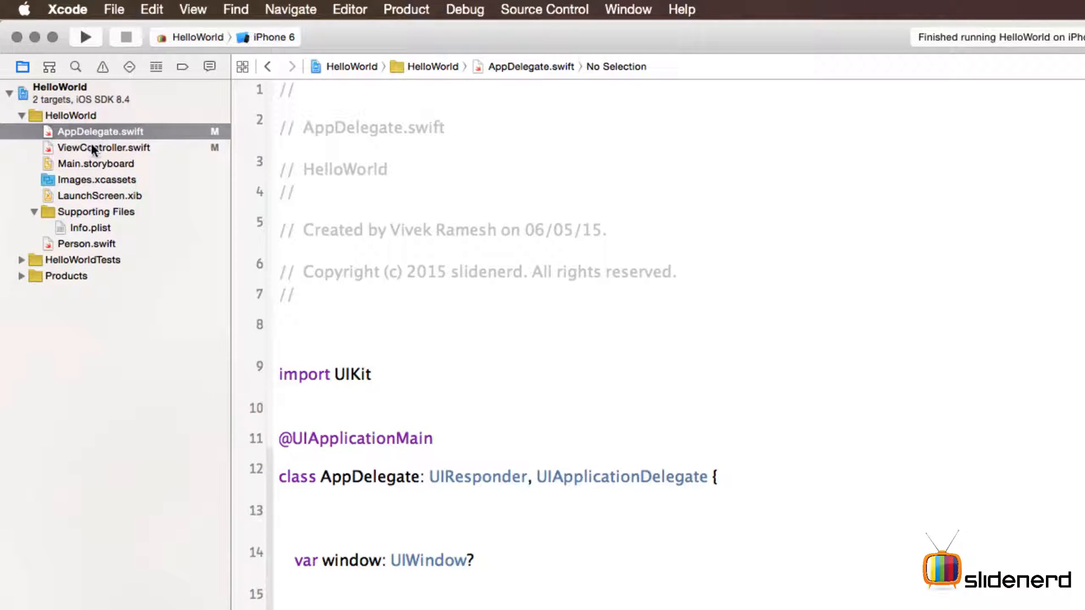
click(104, 148)
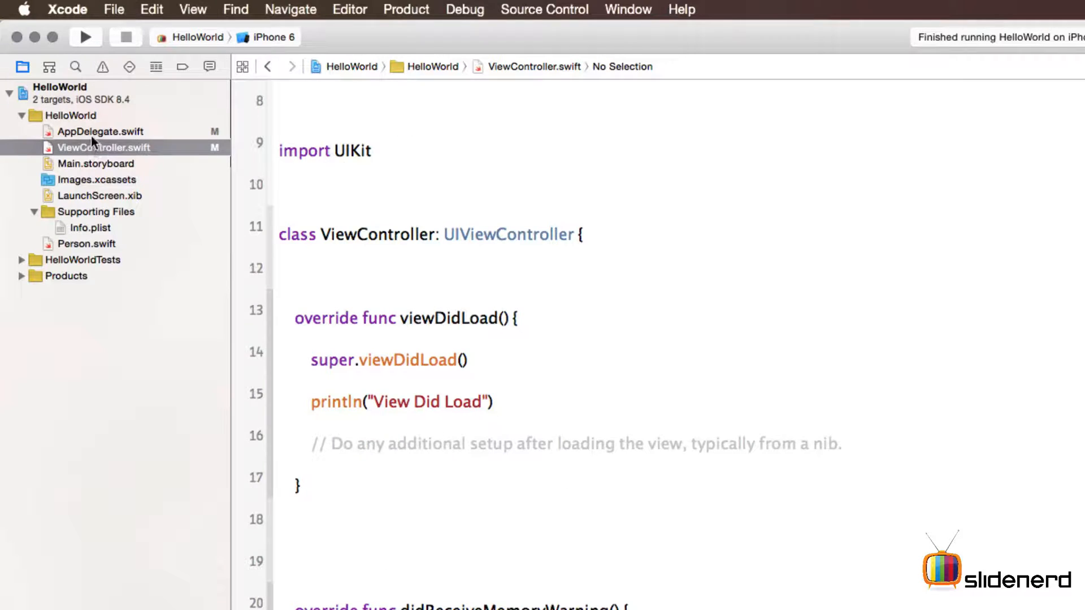
click(100, 131)
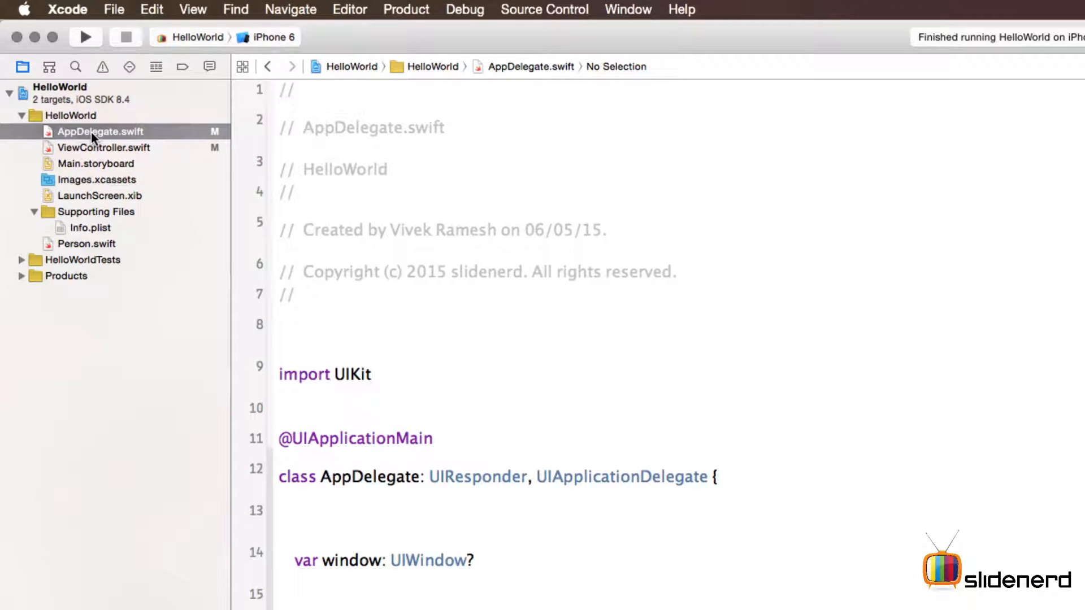
scroll(down, 3)
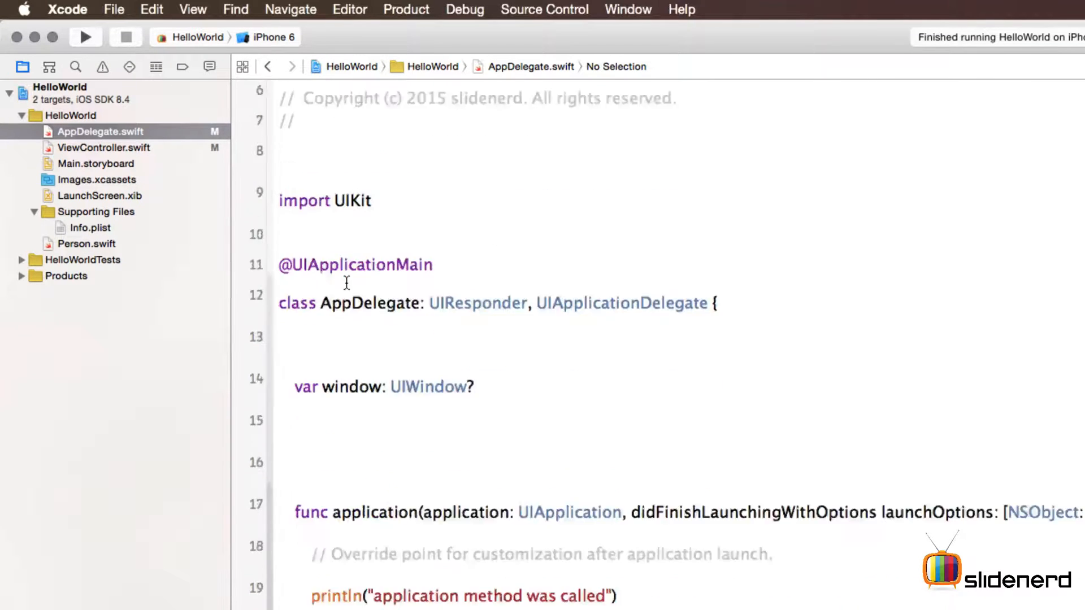
scroll(down, 3)
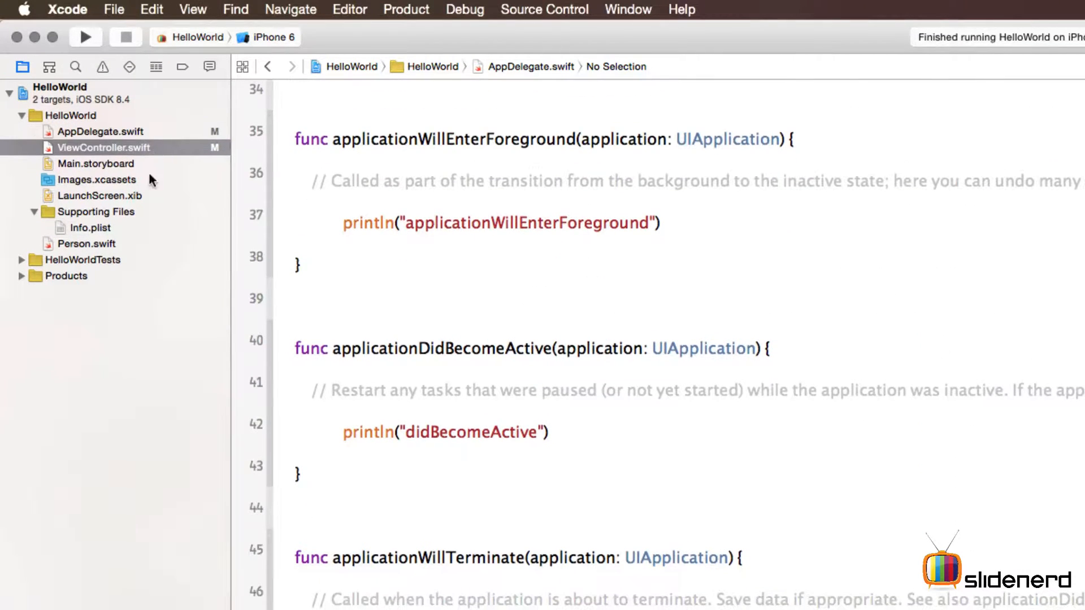
click(104, 147)
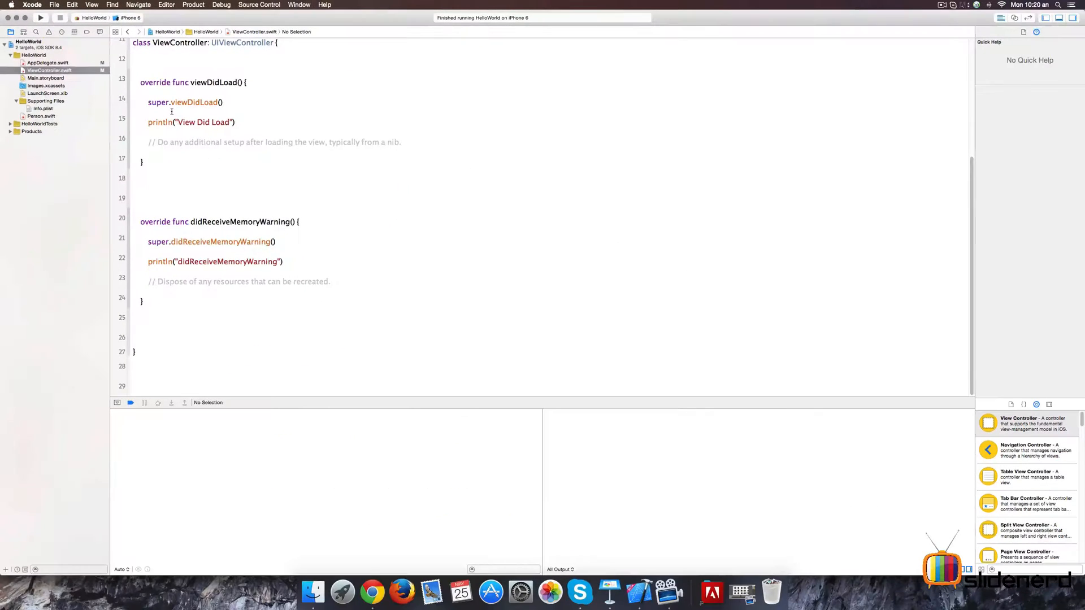
click(47, 62)
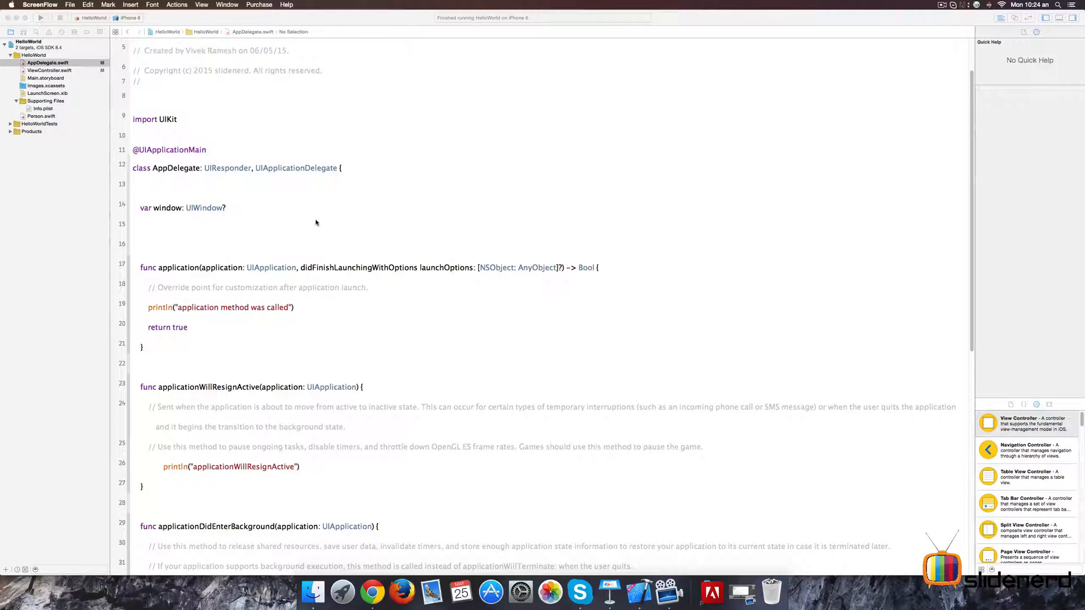
- Add a breakpoint on the line 19 println in AppDelegate.swift and scroll through the remaining lifecycle methods
scroll(down, 3)
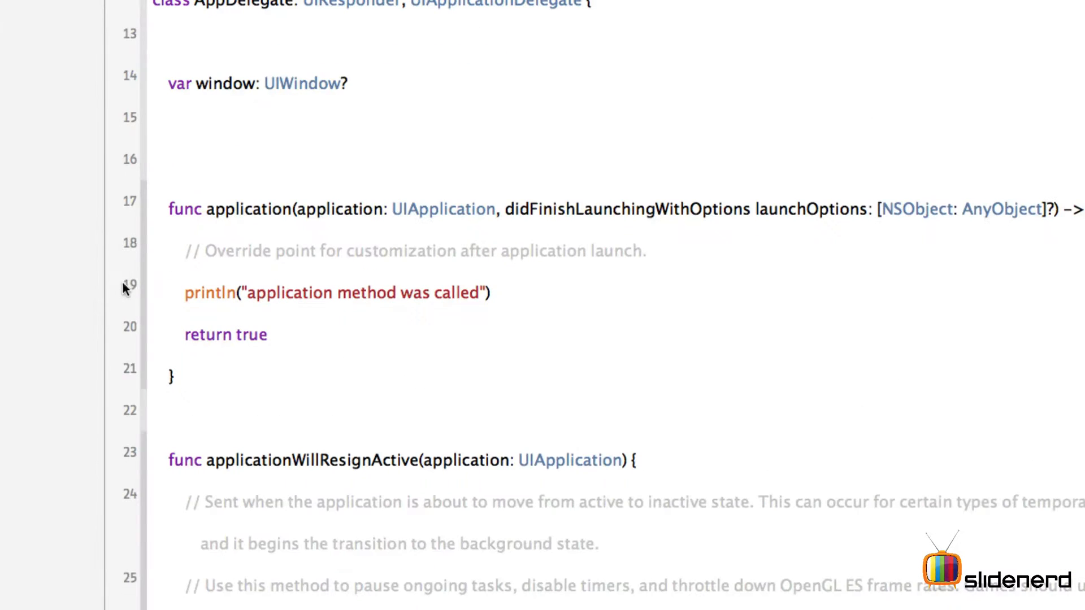
click(130, 286)
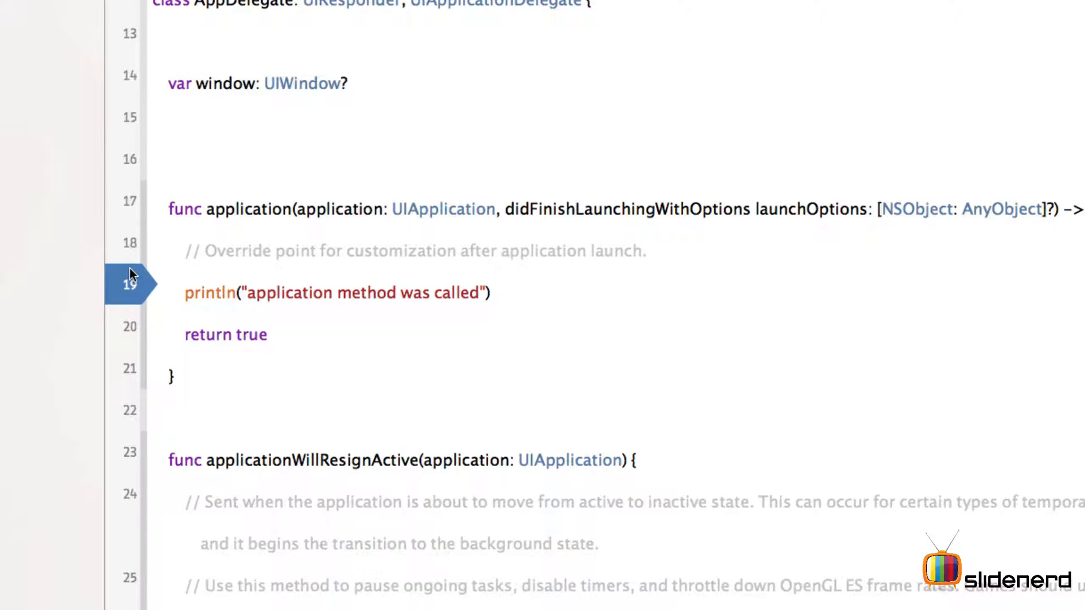
mouse_move(218, 289)
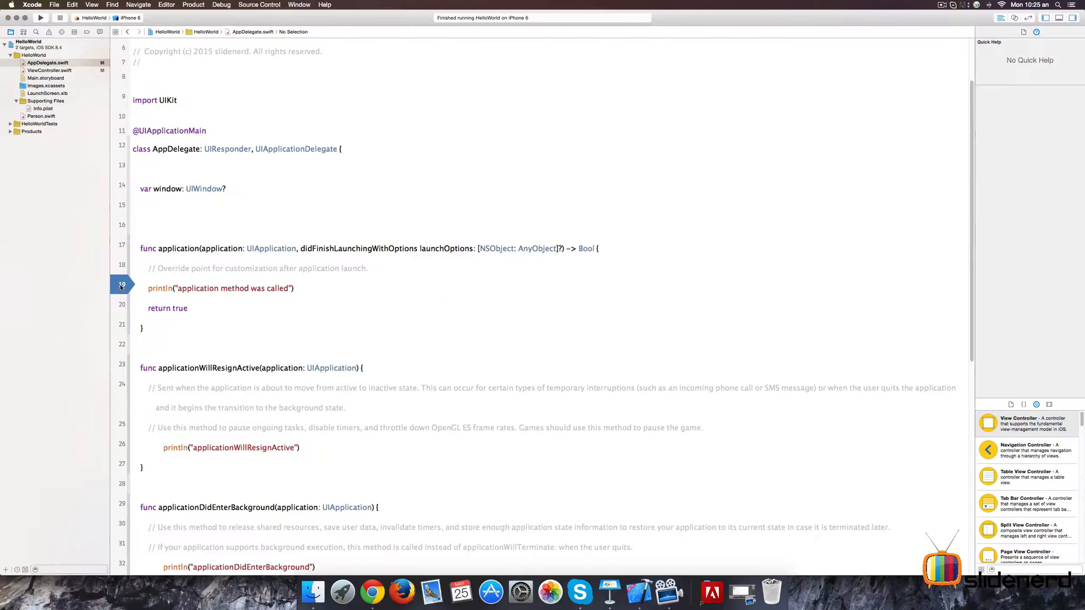
scroll(down, 3)
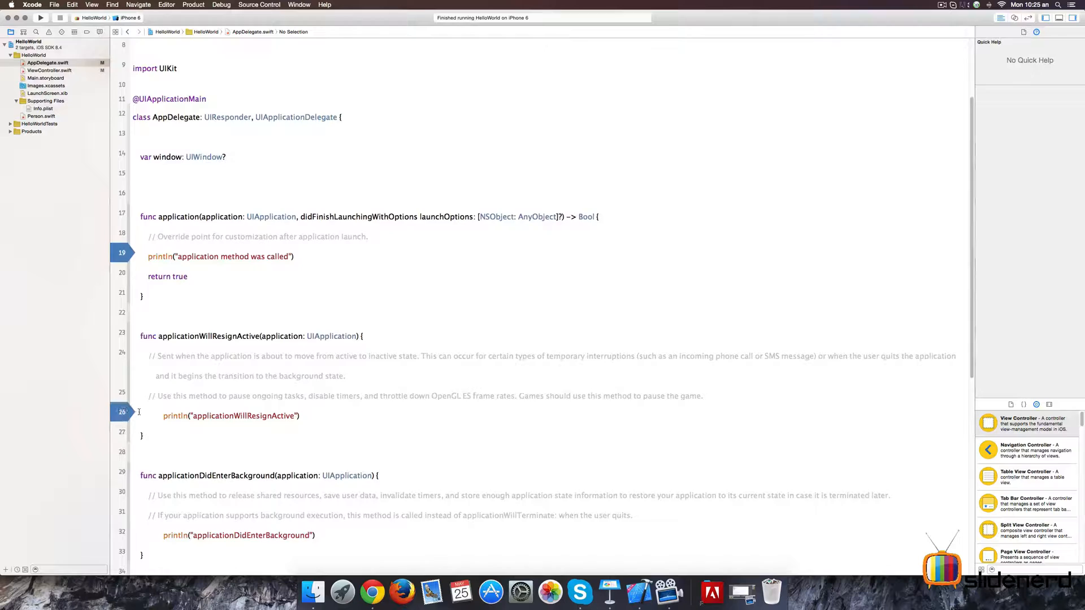
scroll(down, 3)
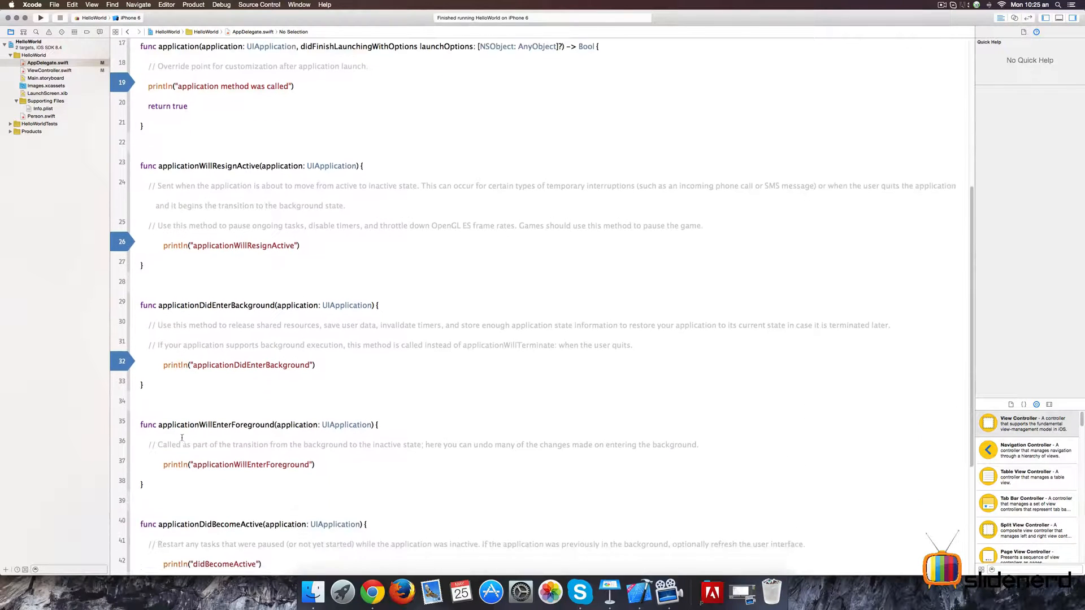
scroll(down, 3)
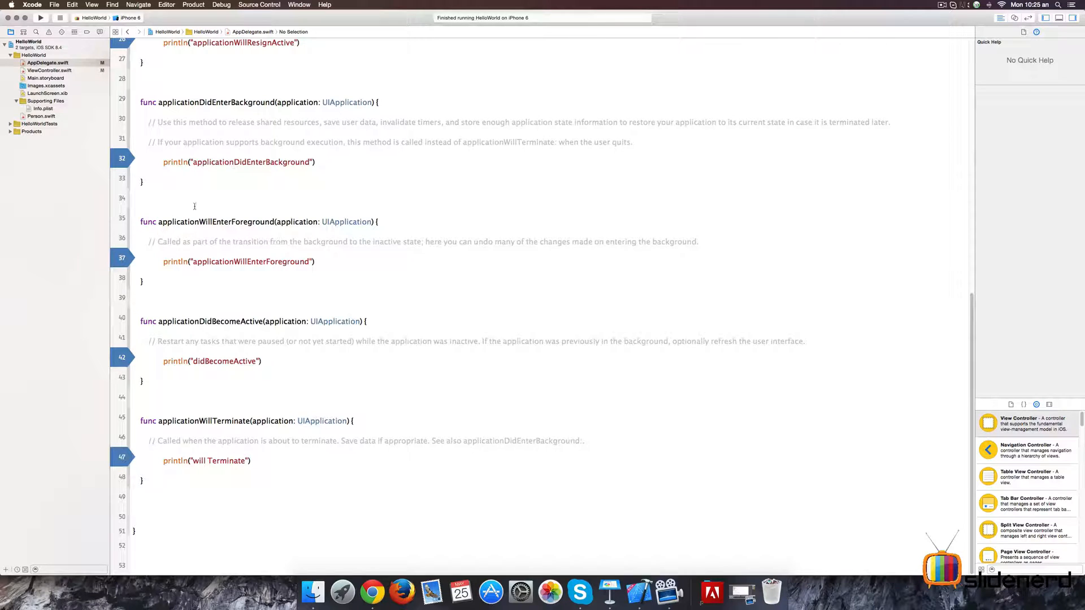
- Open ViewController.swift from the Project navigator
click(49, 70)
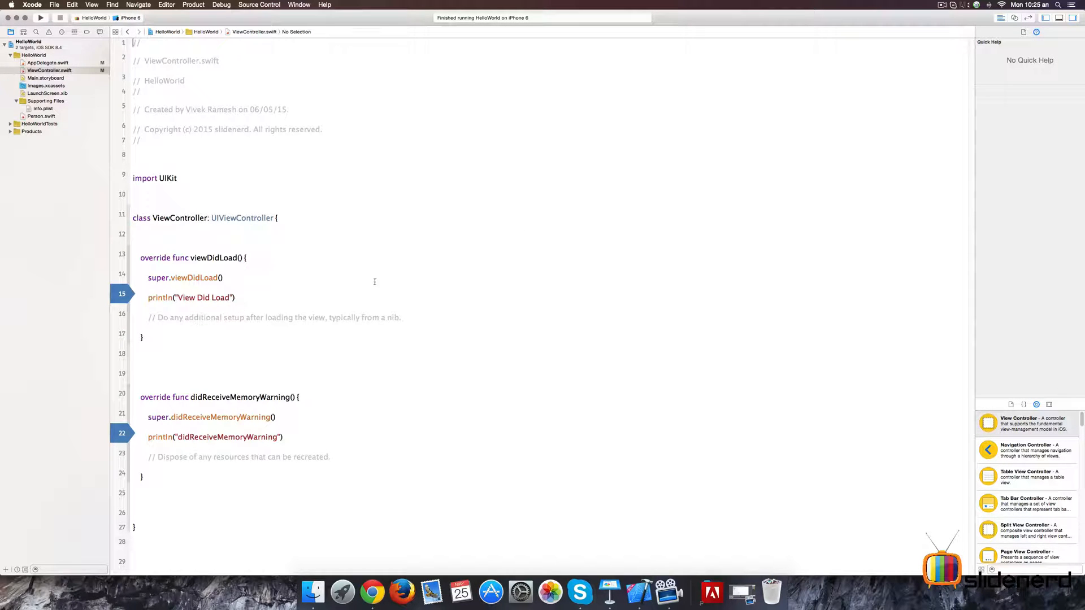
mouse_move(545, 221)
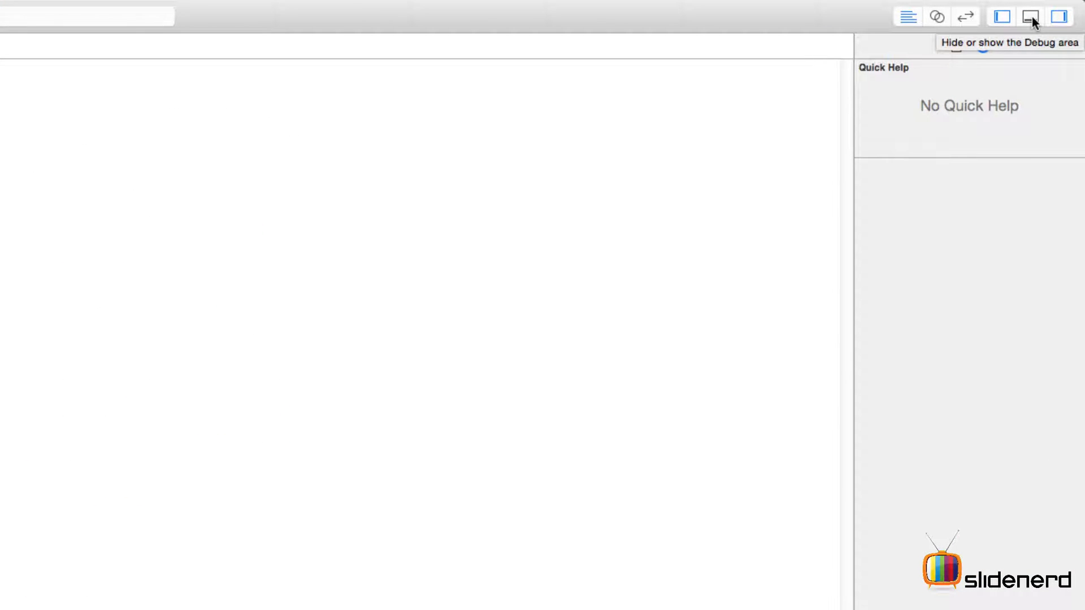
- Show the debug area and return to AppDelegate.swift in the navigator
click(1030, 16)
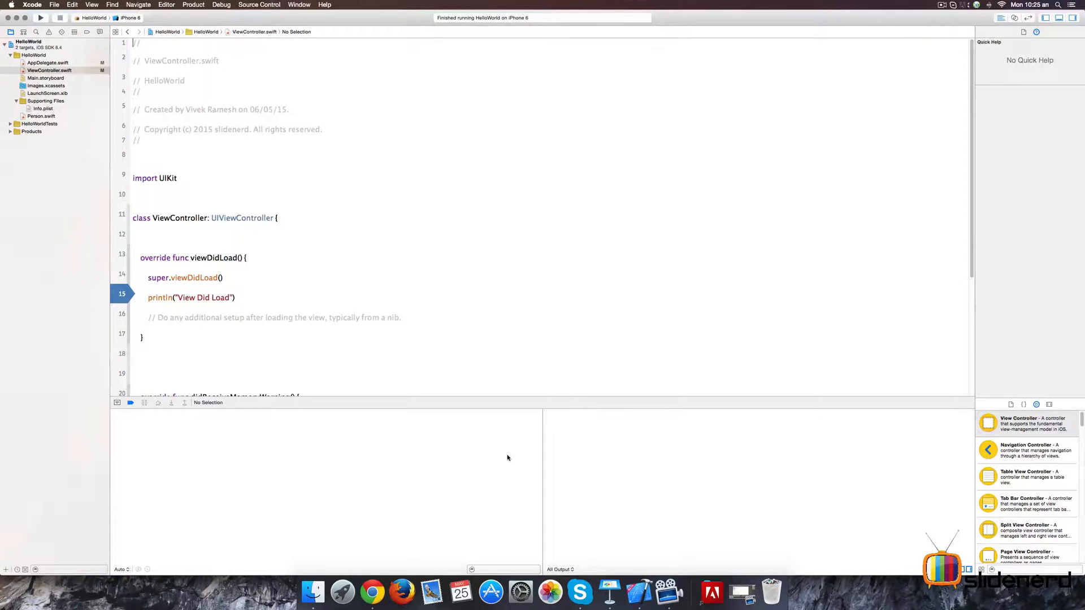
mouse_move(639, 439)
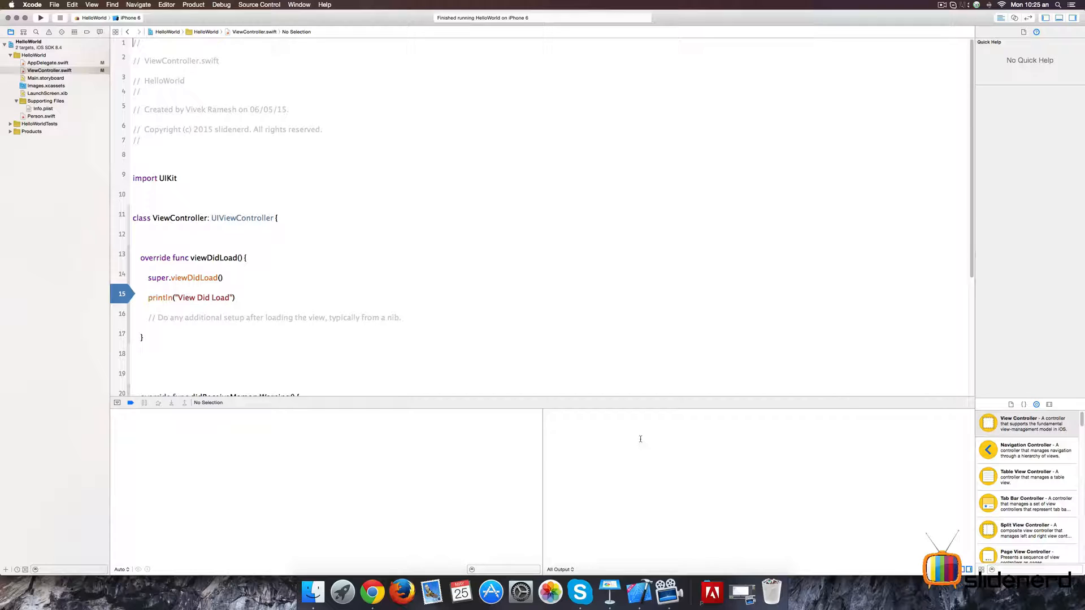
click(47, 62)
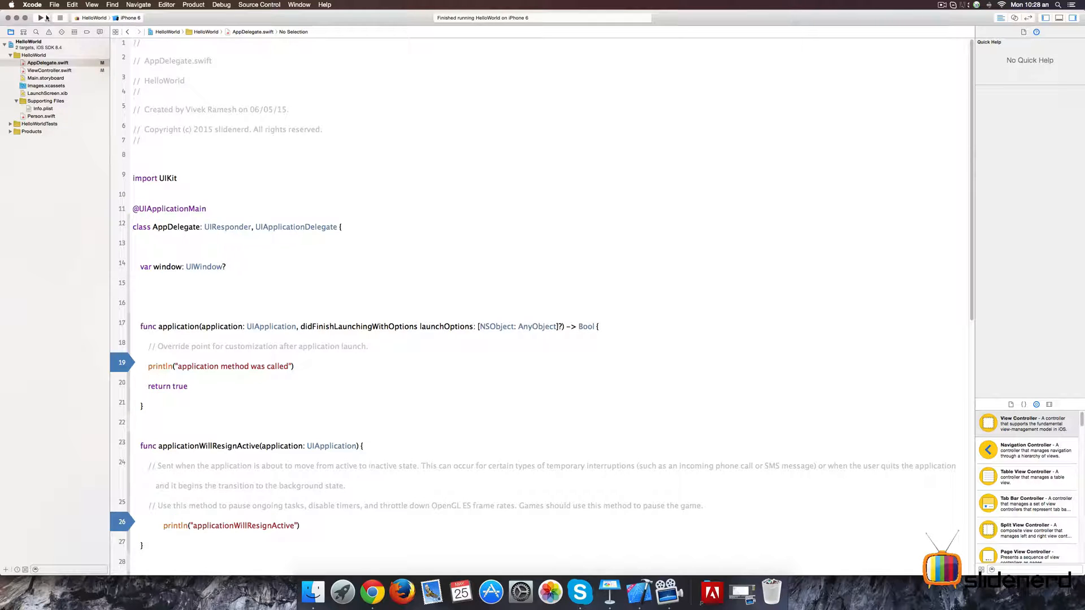
- Run HelloWorld on the iPhone 6 simulator until it pauses at the line 19 breakpoint
click(39, 17)
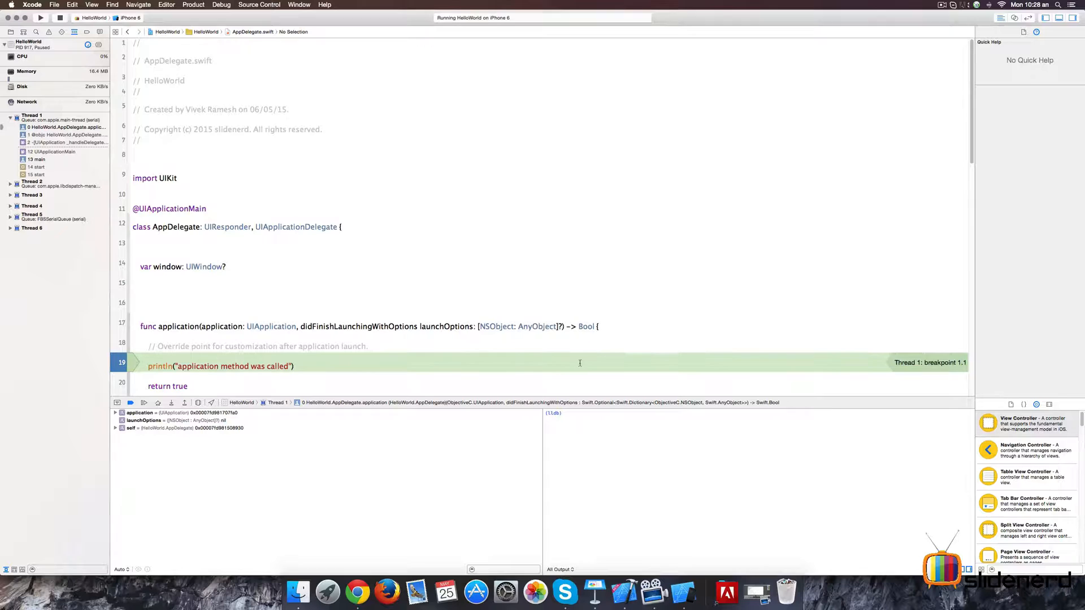
mouse_move(722, 363)
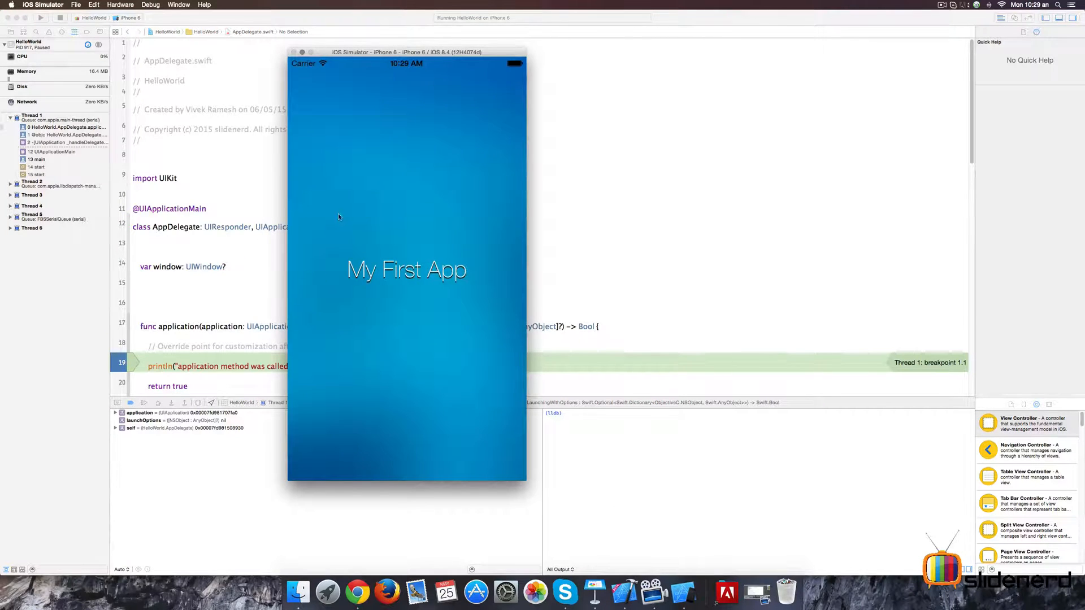
mouse_move(158, 397)
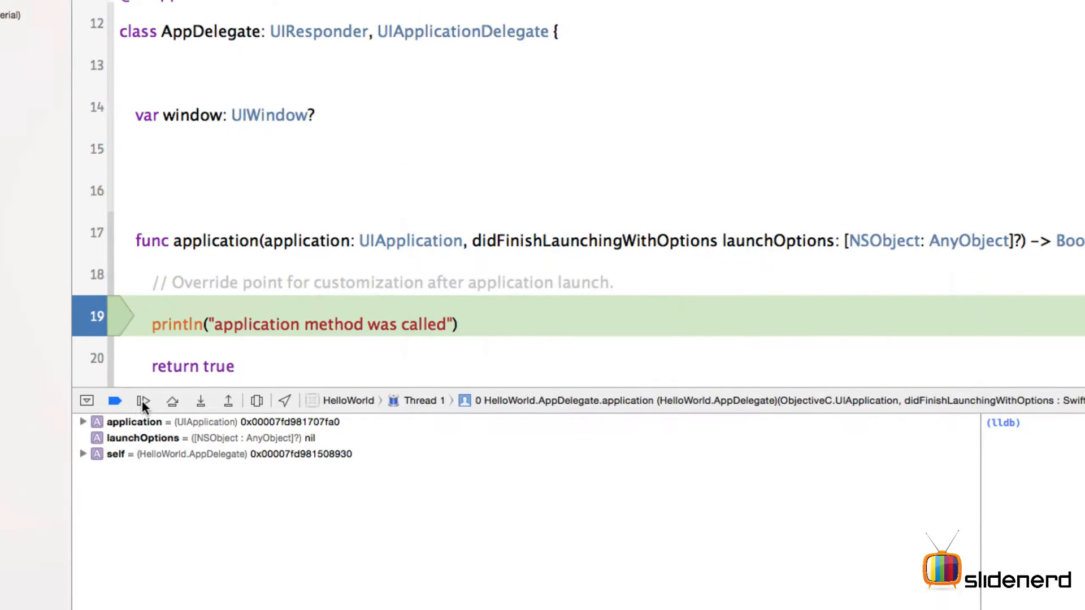
mouse_move(143, 400)
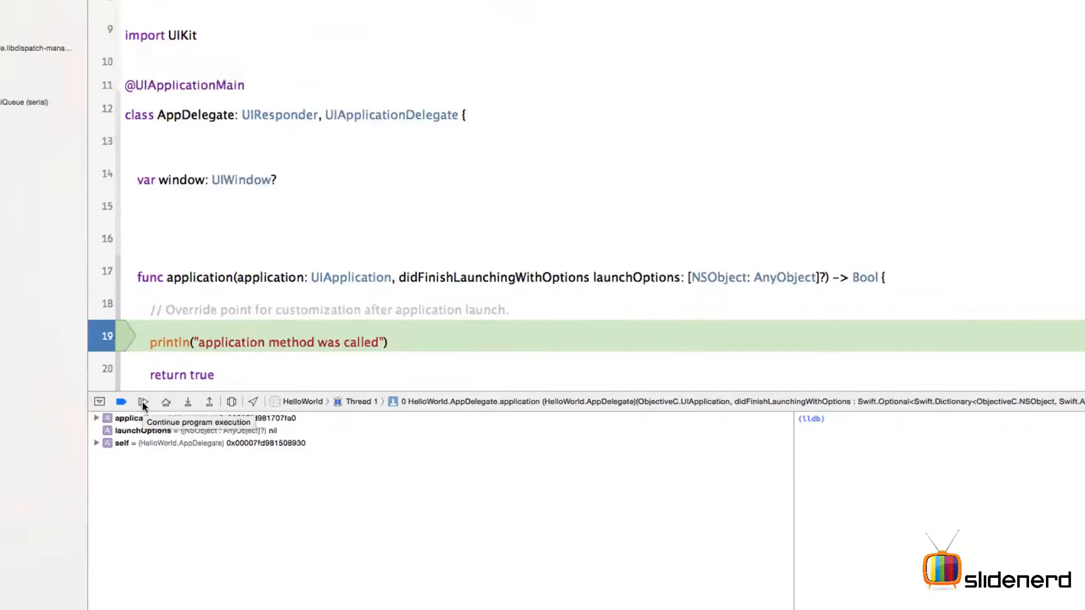
- Continue execution past the AppDelegate line 19 and ViewController line 15 breakpoints
click(122, 401)
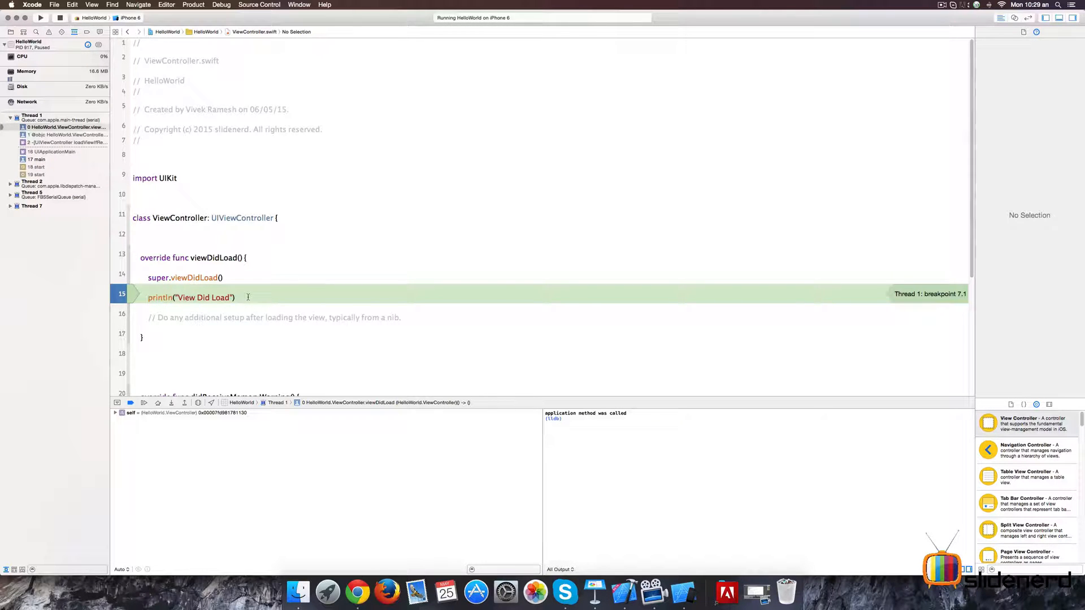
click(143, 403)
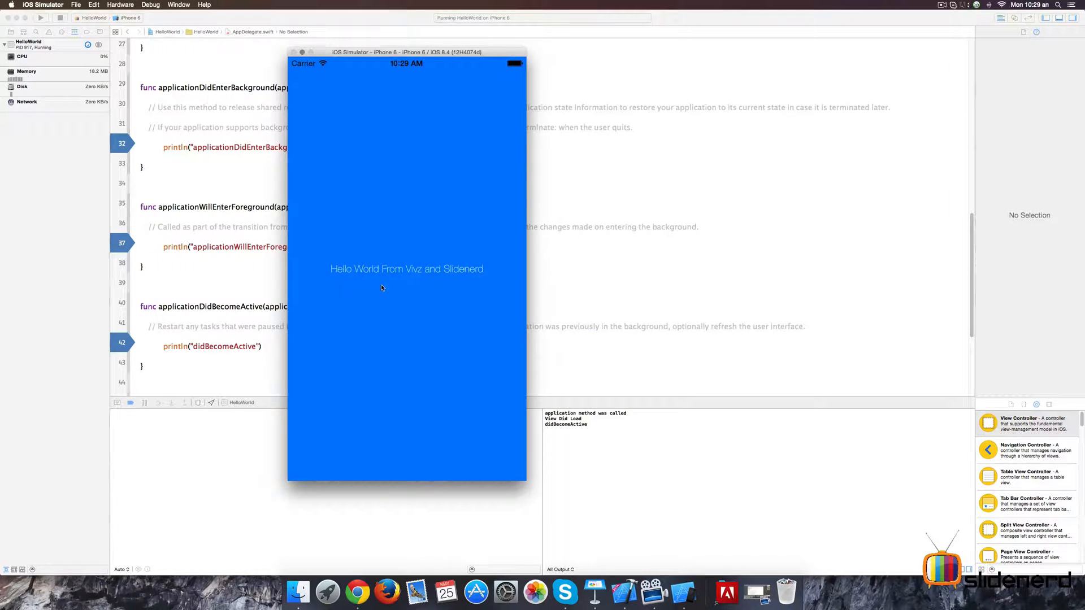
mouse_move(428, 239)
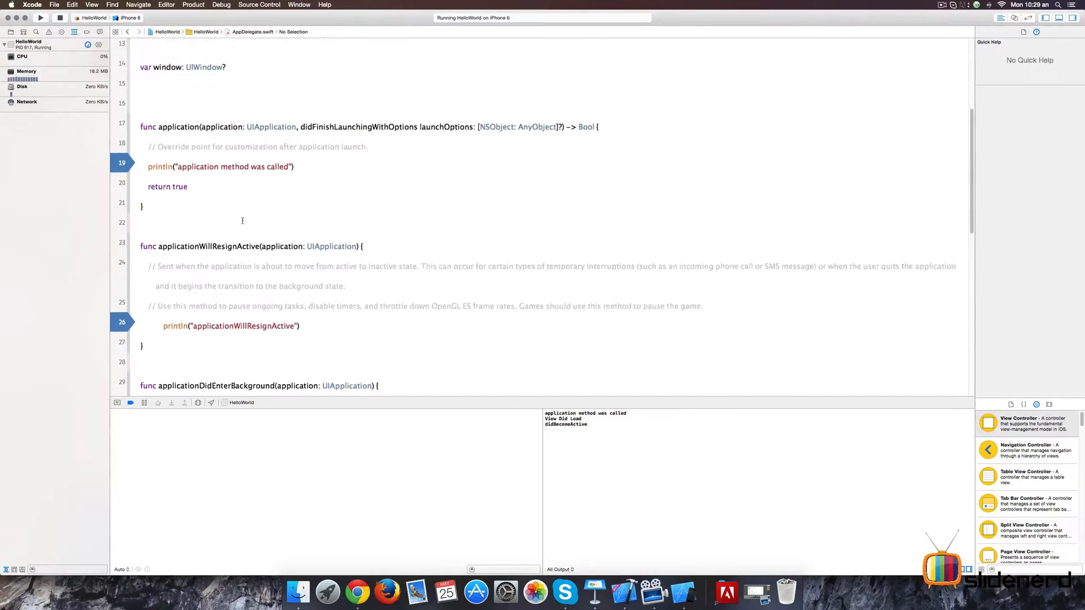
- Show Quick Help documentation for the didFinishLaunchingWithOptions method in AppDelegate.swift
scroll(up, 3)
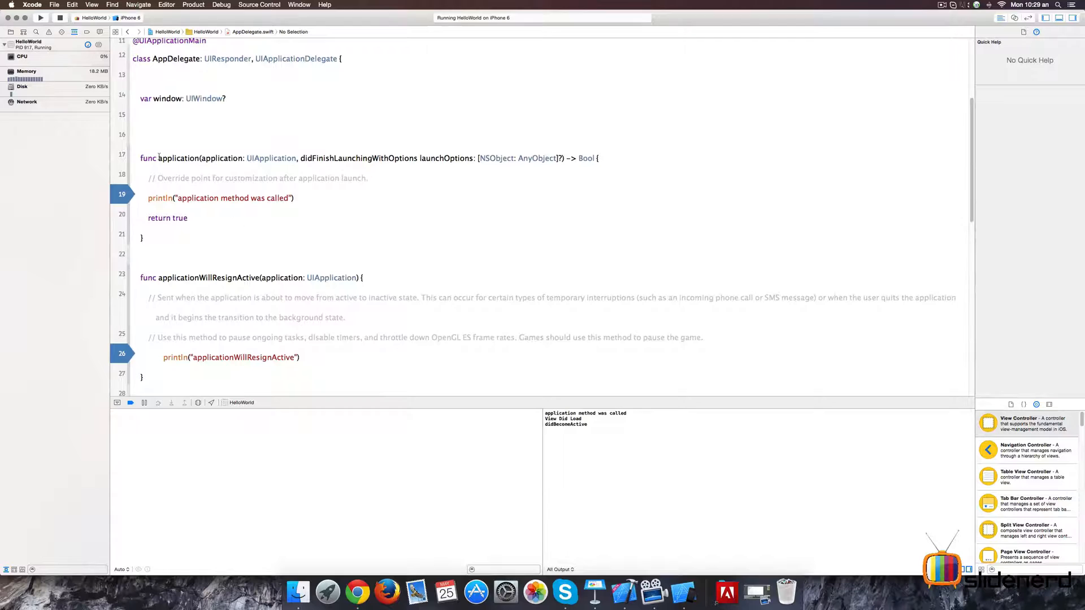
double_click(179, 157)
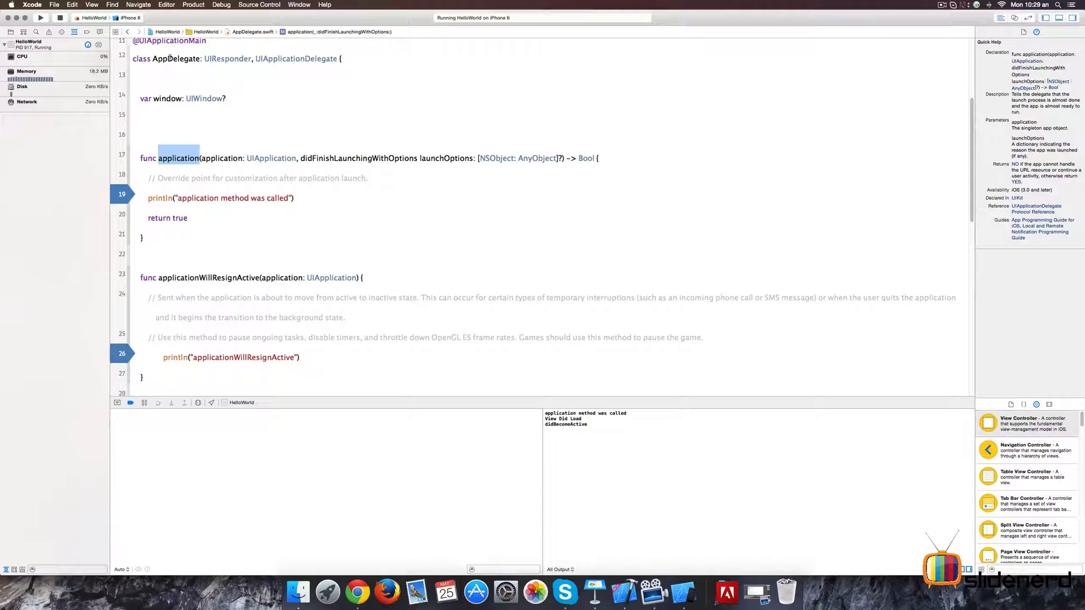
scroll(down, 3)
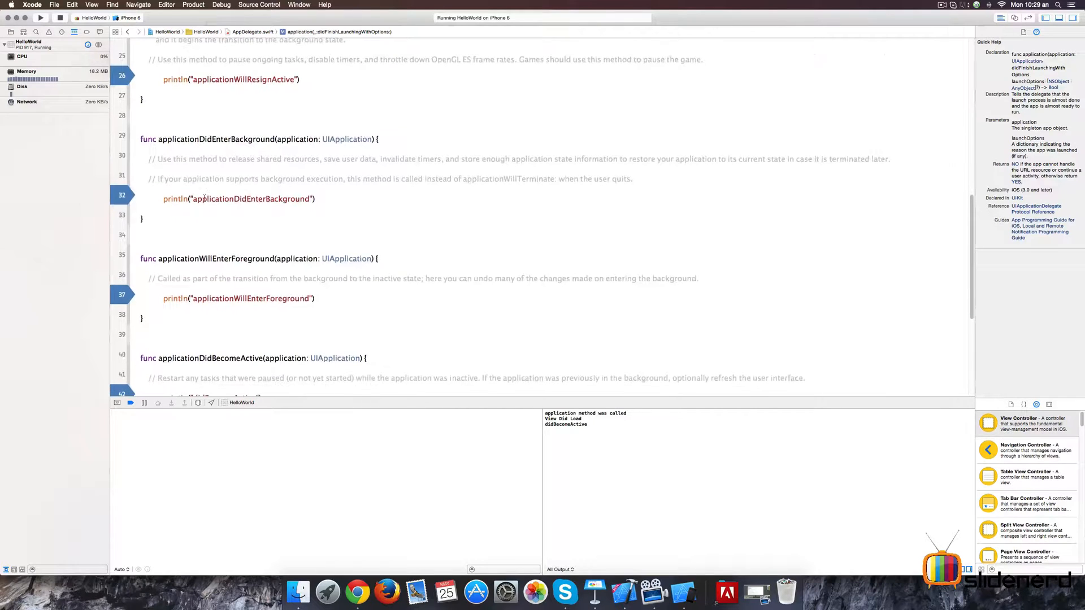
scroll(down, 3)
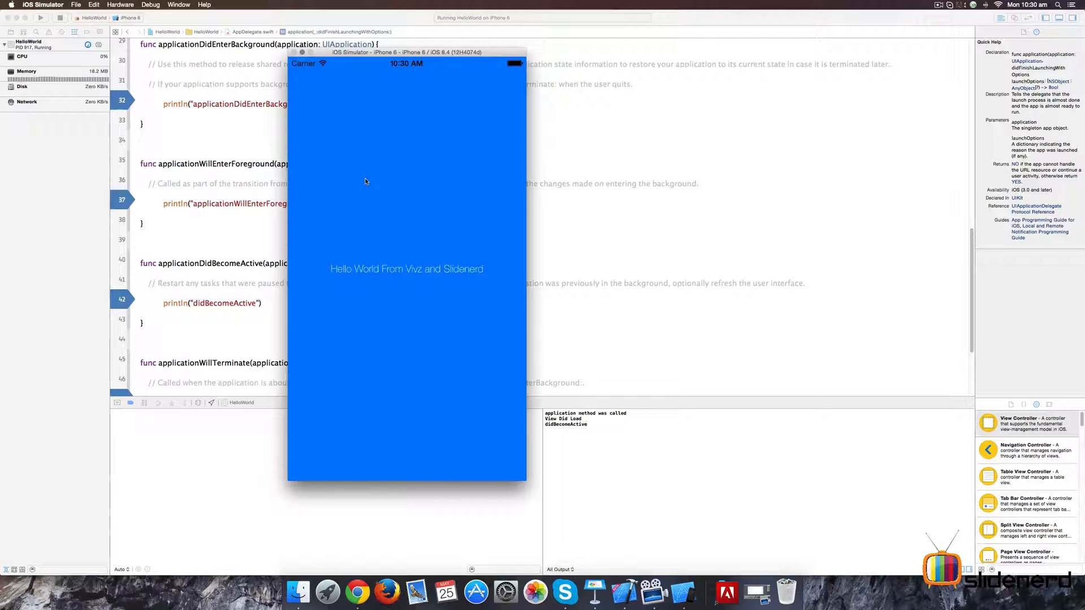
mouse_move(391, 150)
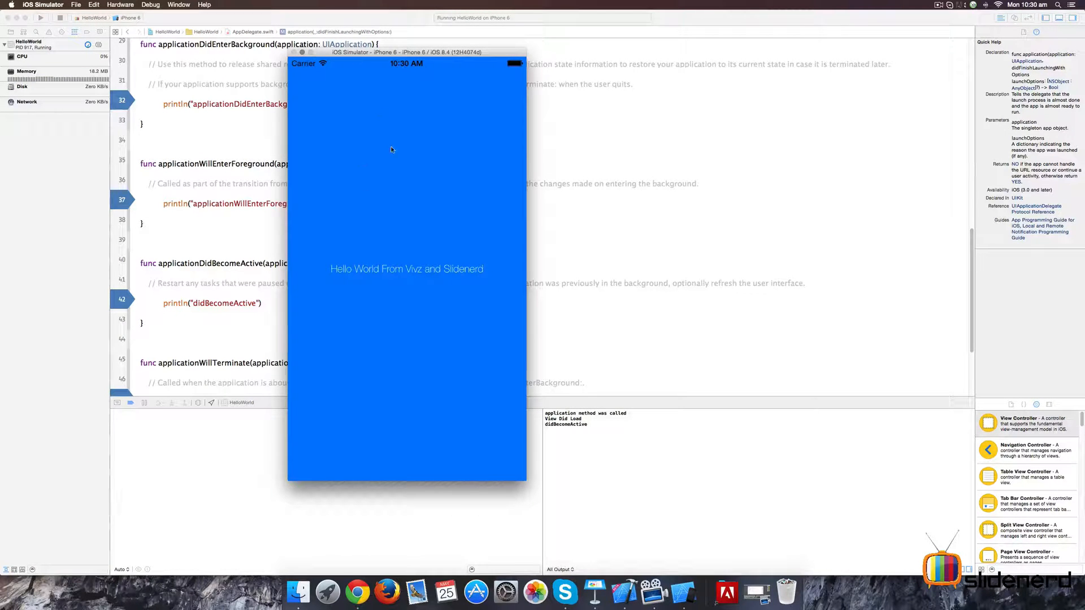
- Send HelloWorld home via the simulator's Hardware menu and continue past the resign-active breakpoint
click(120, 4)
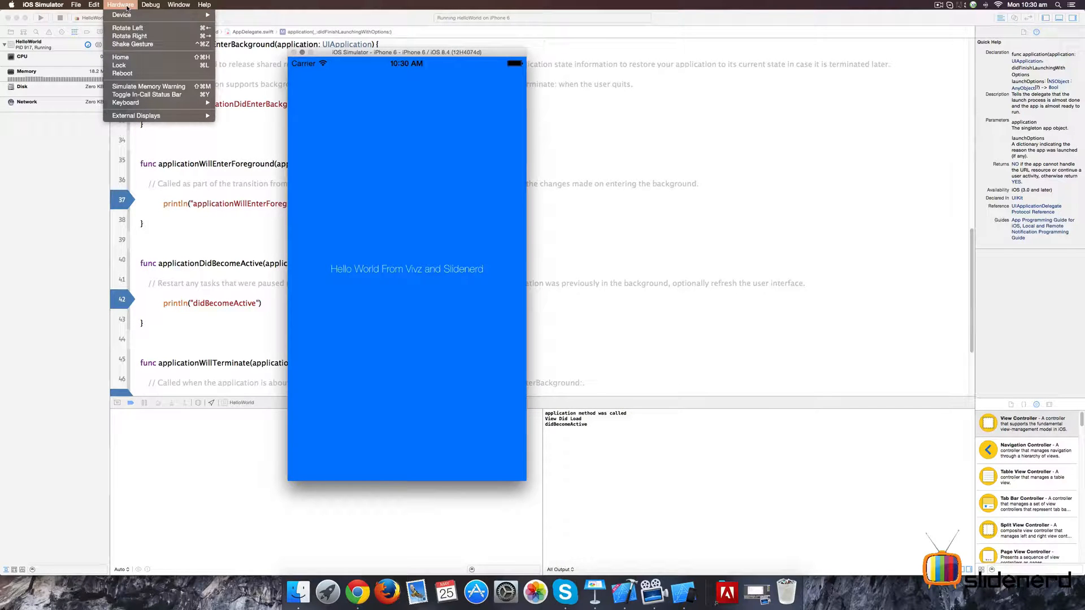
mouse_move(120, 58)
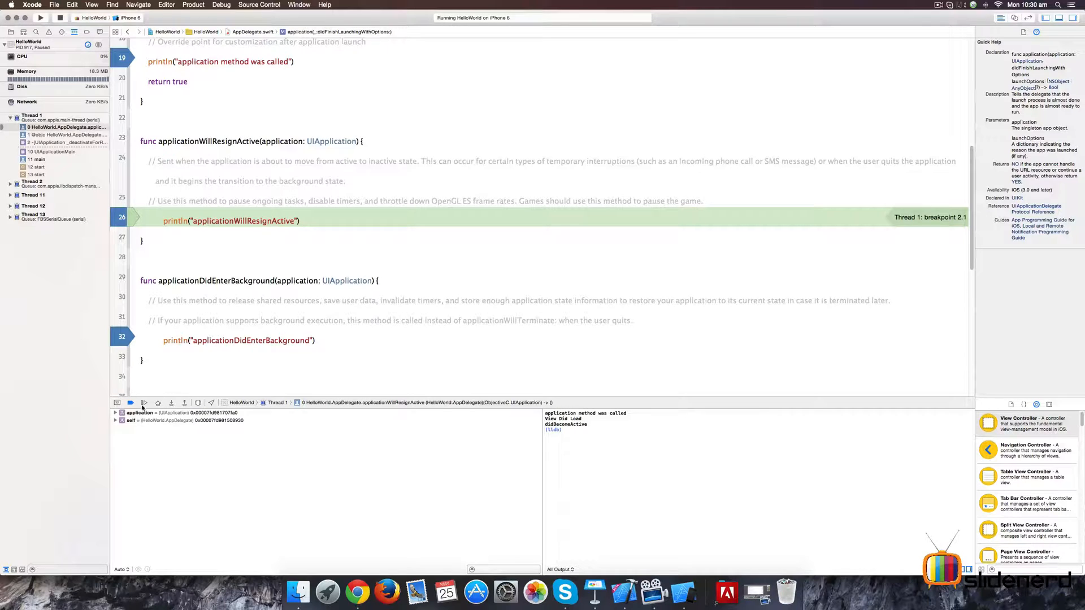
click(130, 402)
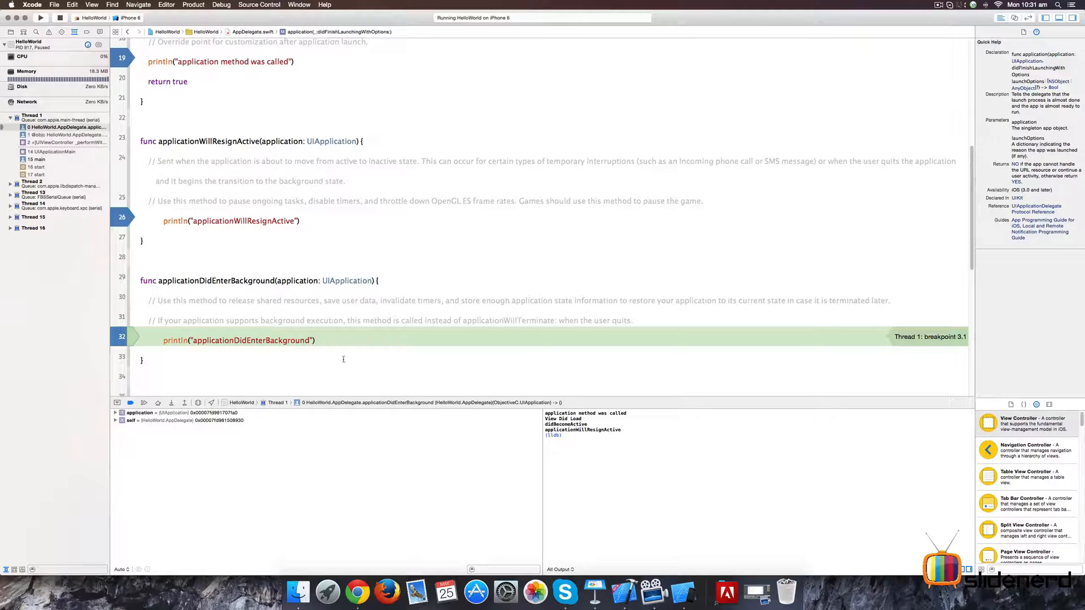
- Relaunch HelloWorld from the simulator home screen and continue past the willEnterForeground breakpoint
click(683, 593)
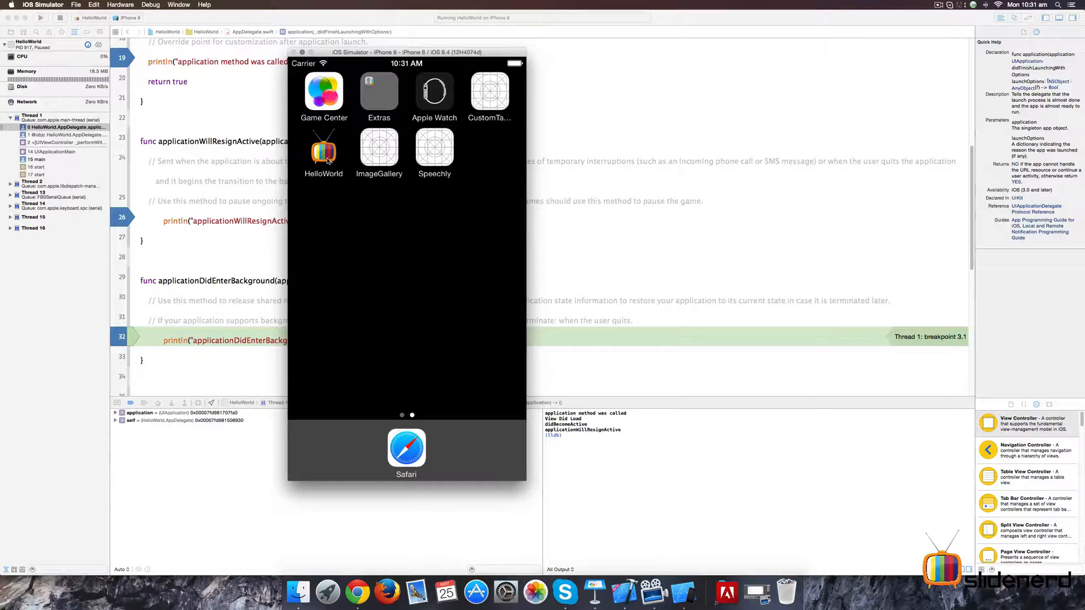
click(323, 152)
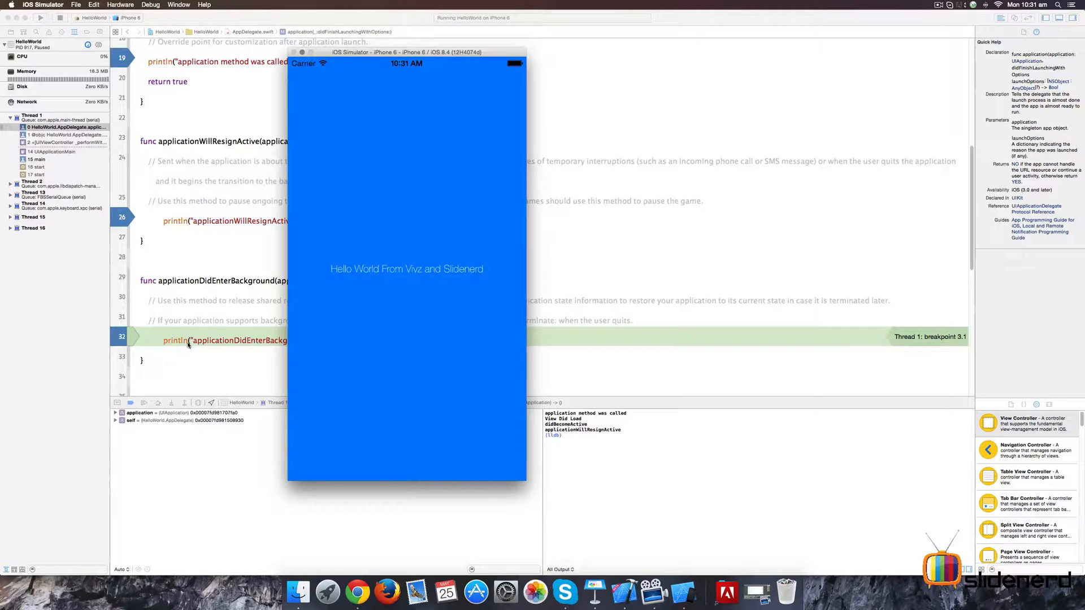
click(143, 403)
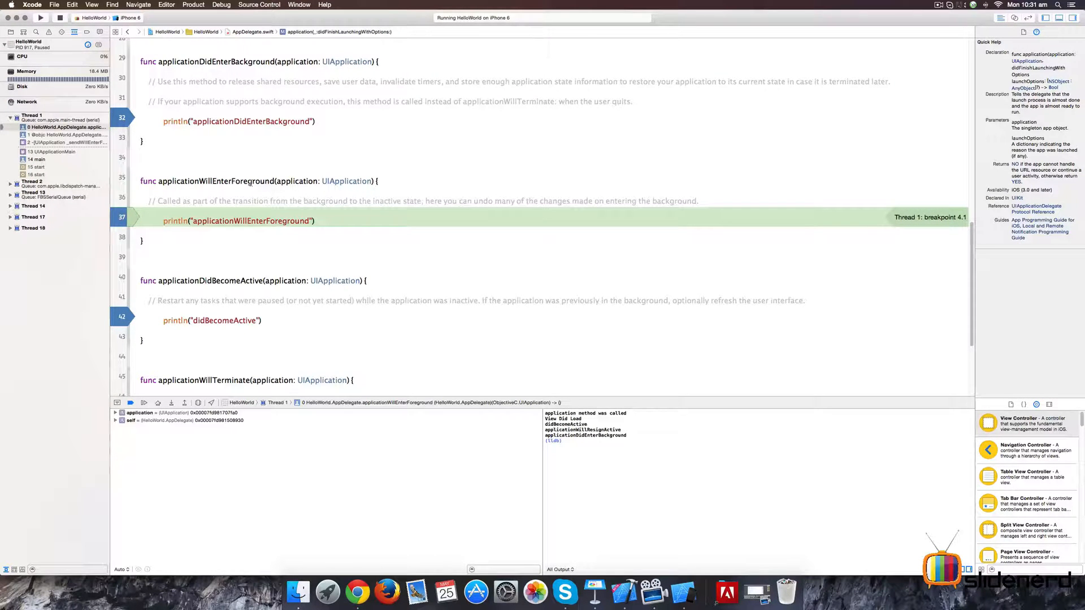
click(143, 401)
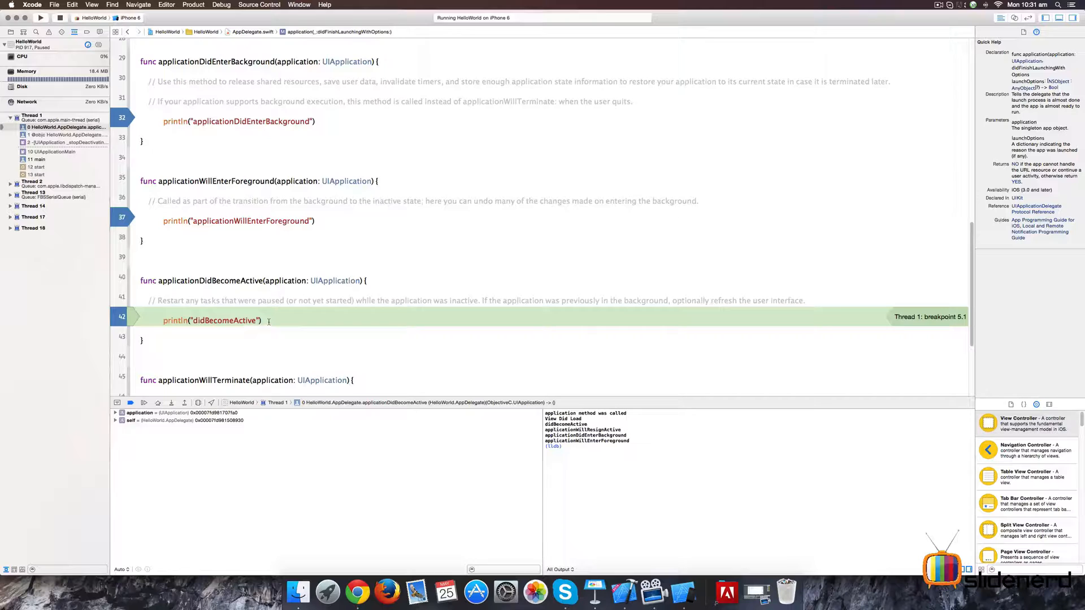
mouse_move(683, 592)
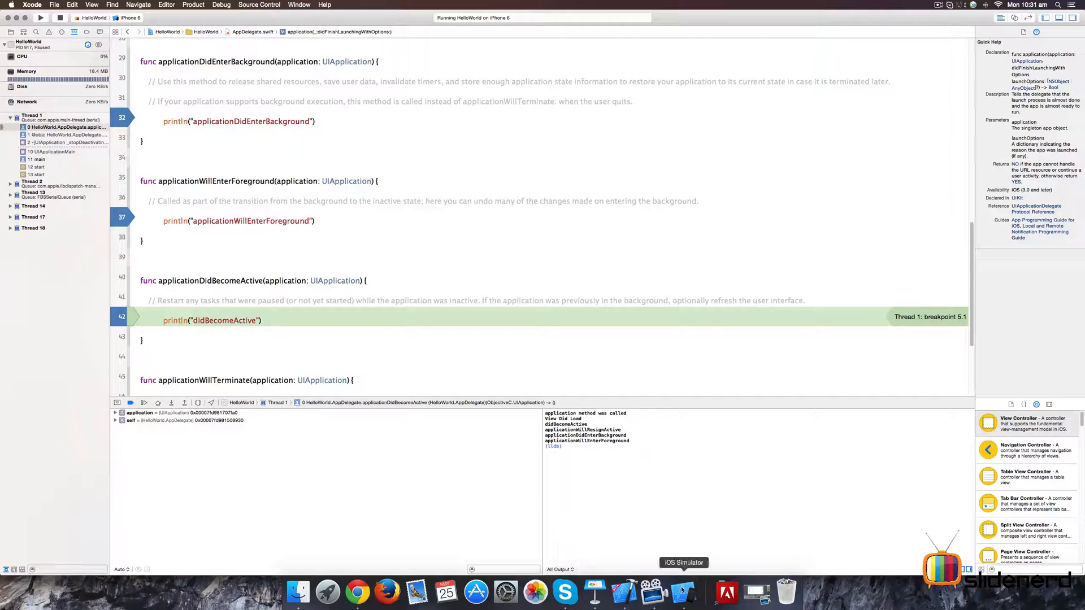
- Bring the running HelloWorld screen forward and continue past the didBecomeActive breakpoint
click(682, 593)
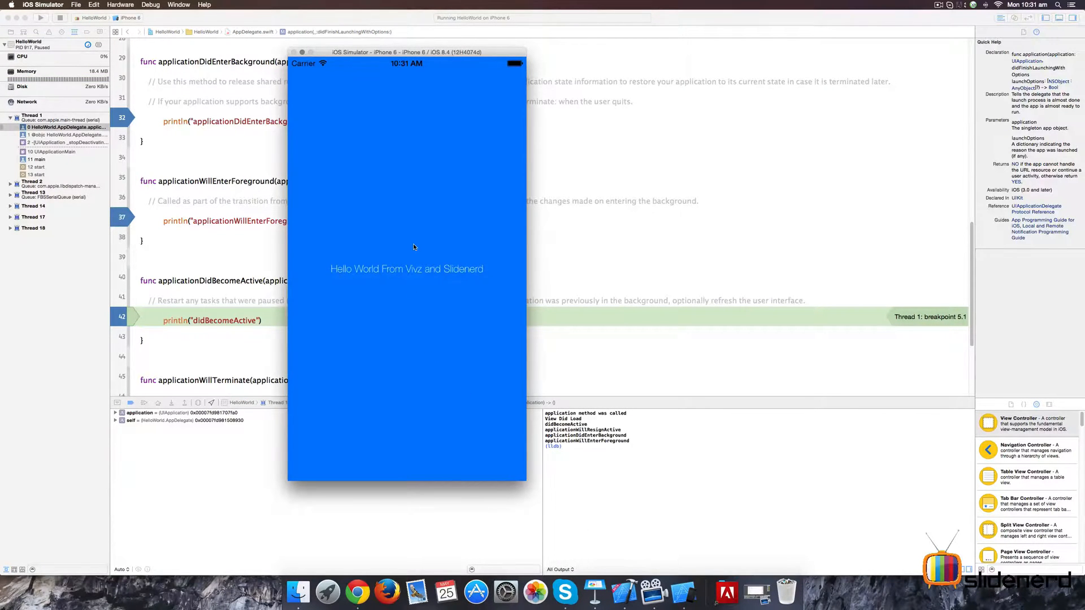
click(413, 246)
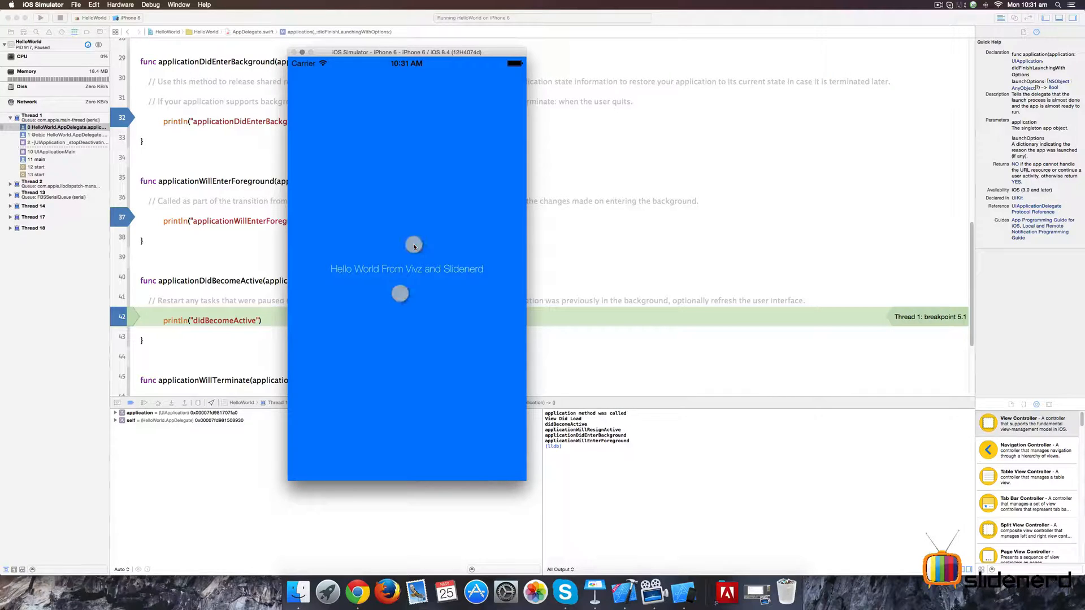
click(130, 403)
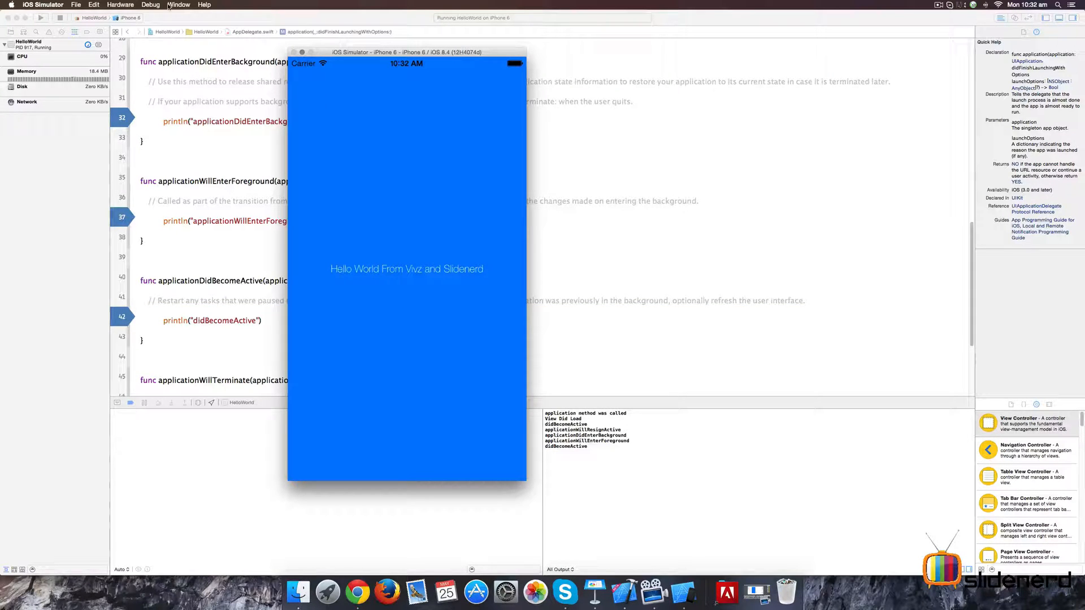
- Lock the simulated iPhone via Hardware > Lock and continue past the resign-active breakpoint
click(120, 4)
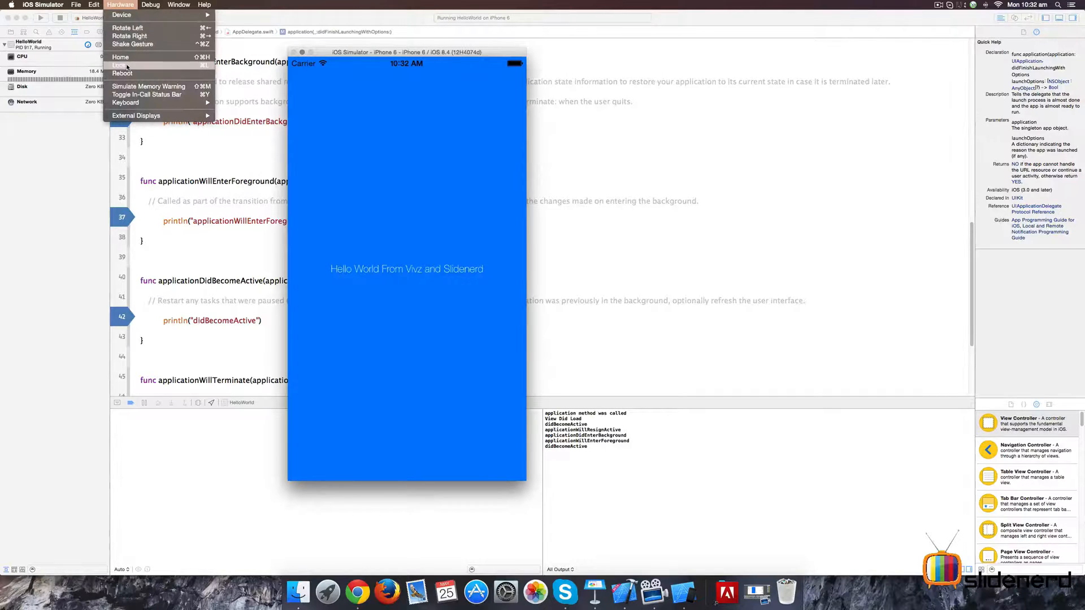
click(121, 65)
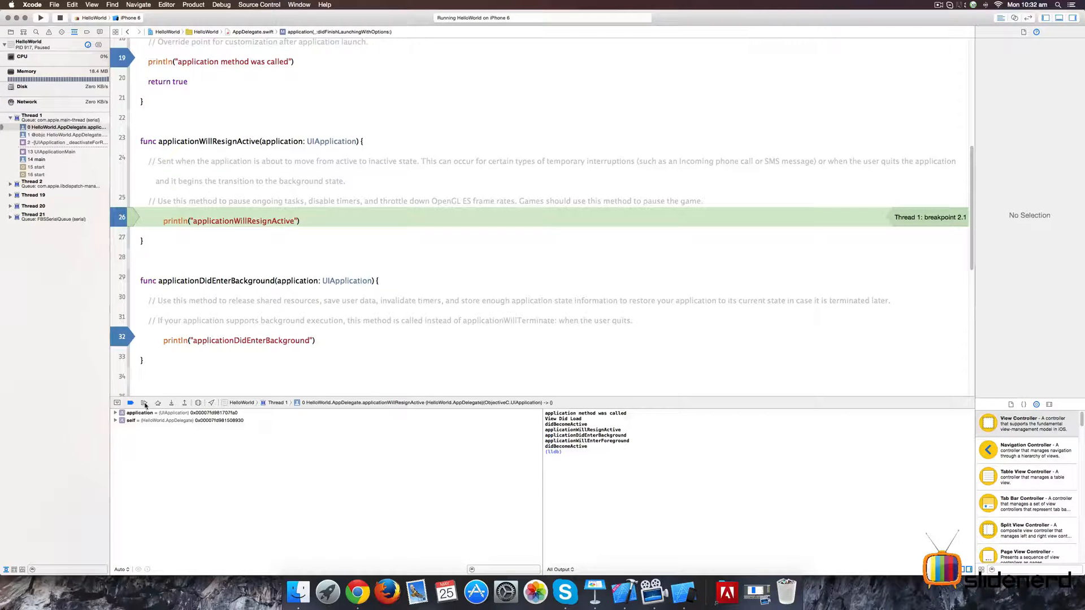
click(130, 401)
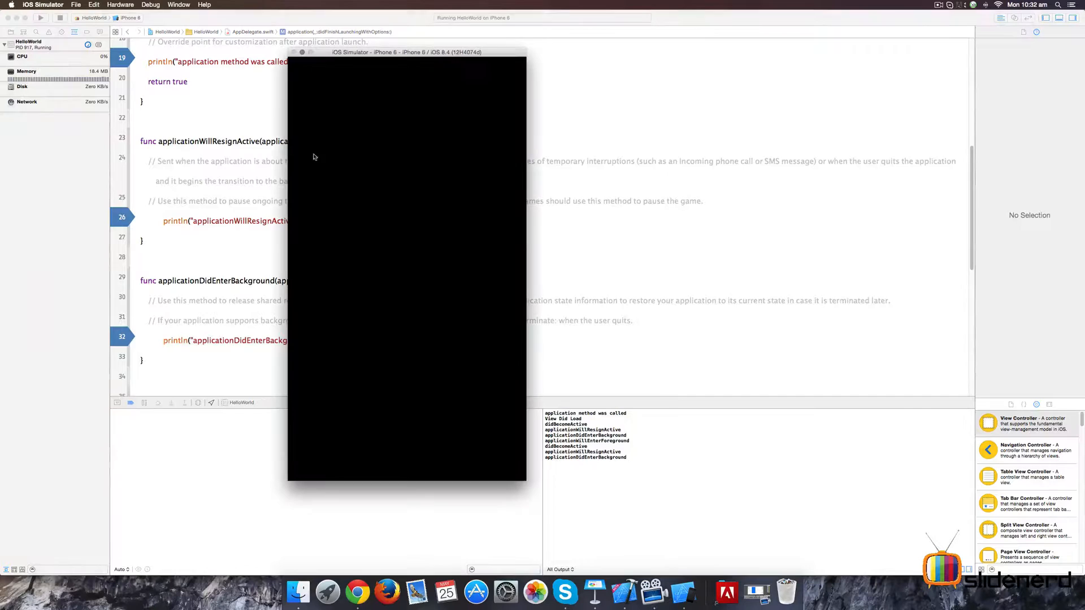
mouse_move(403, 197)
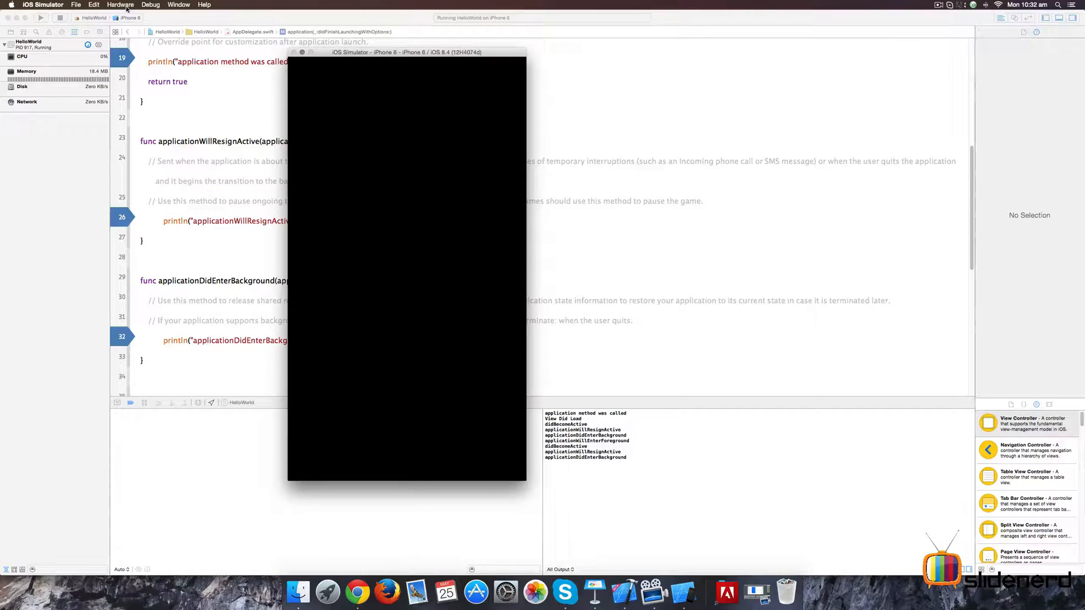
- Unlock the simulated iPhone via Hardware > Lock and continue past the applicationWillEnterForeground breakpoint
click(120, 6)
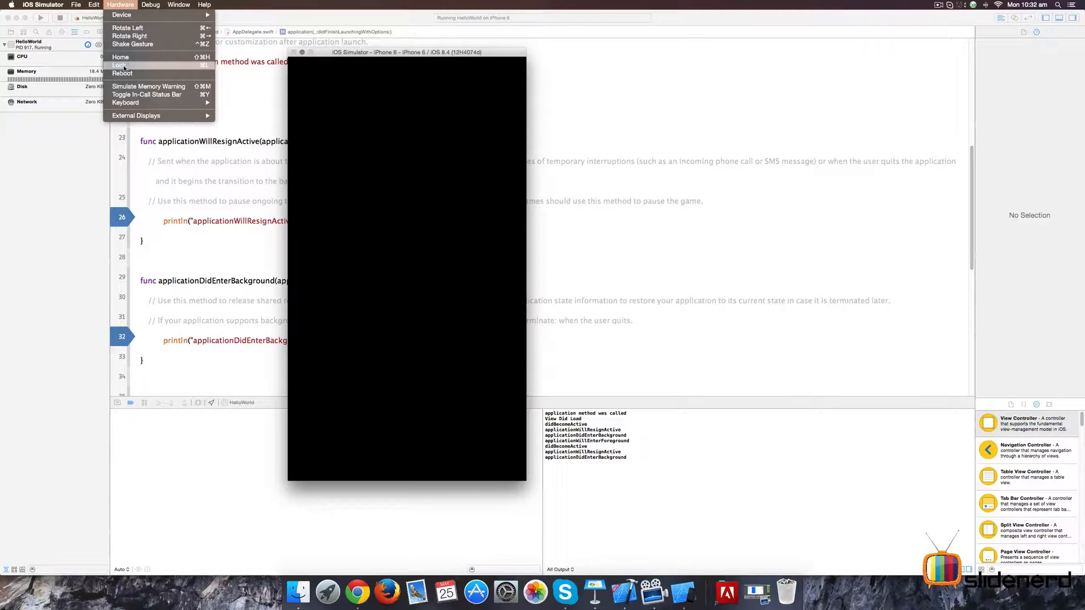
click(120, 66)
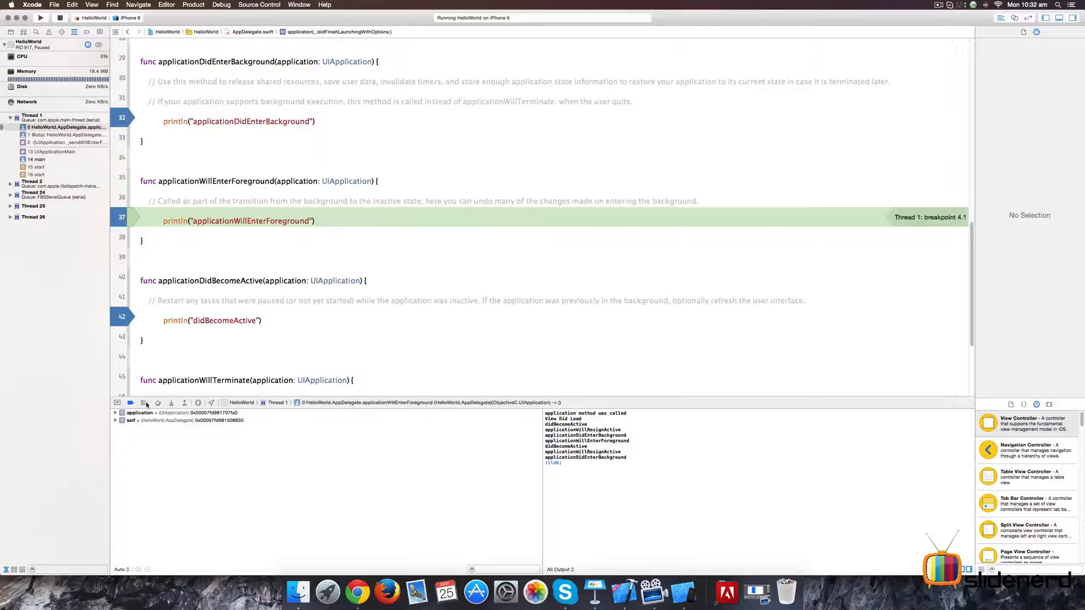
click(130, 403)
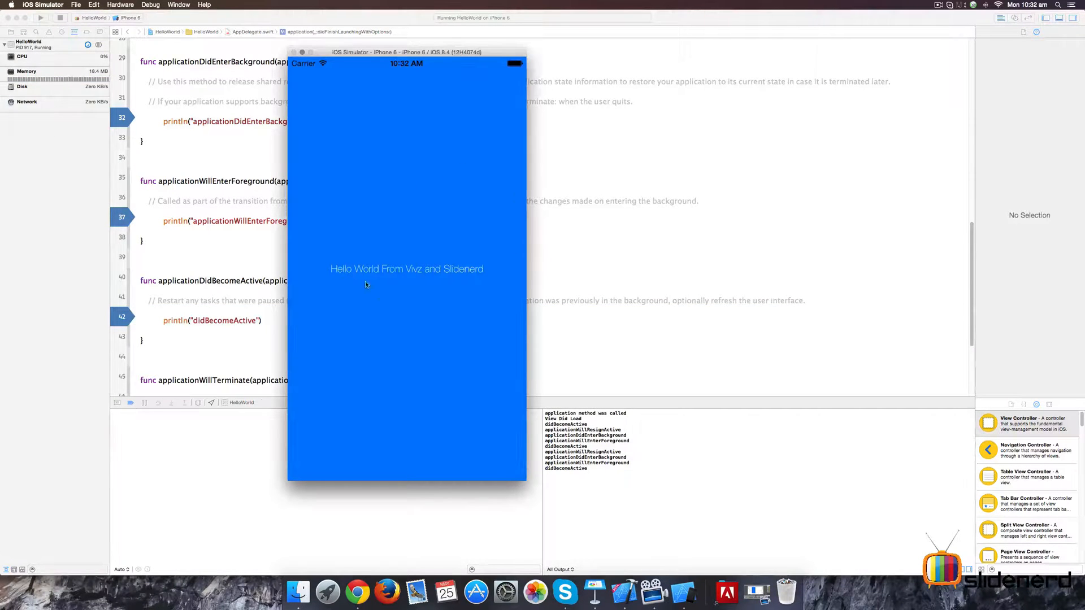
mouse_move(428, 242)
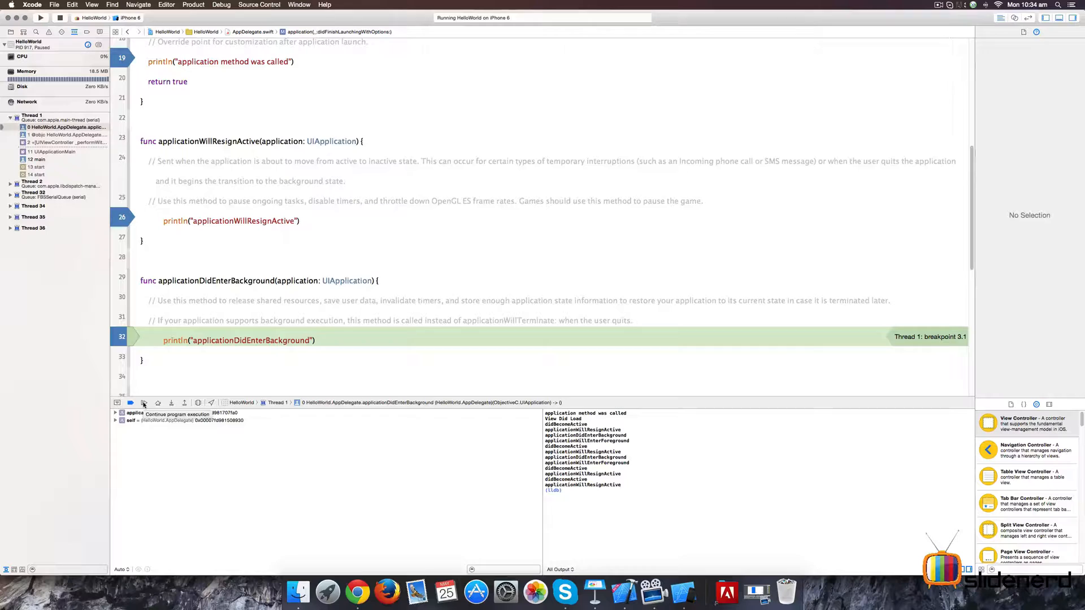
- Continue past the applicationDidEnterBackground and applicationWillTerminate breakpoints so 'will Terminate' is logged
click(143, 401)
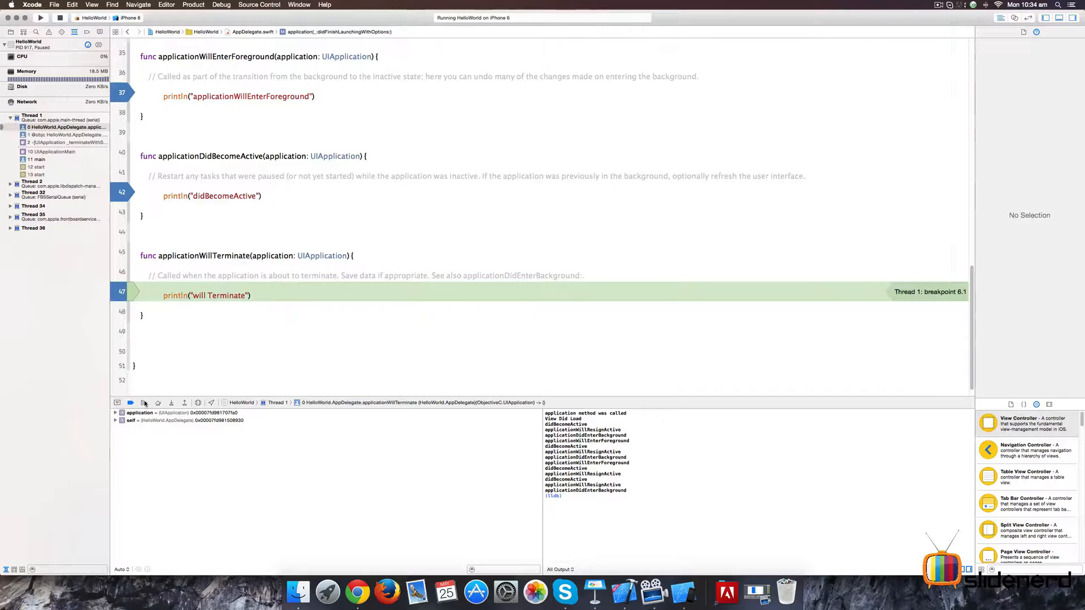
click(130, 403)
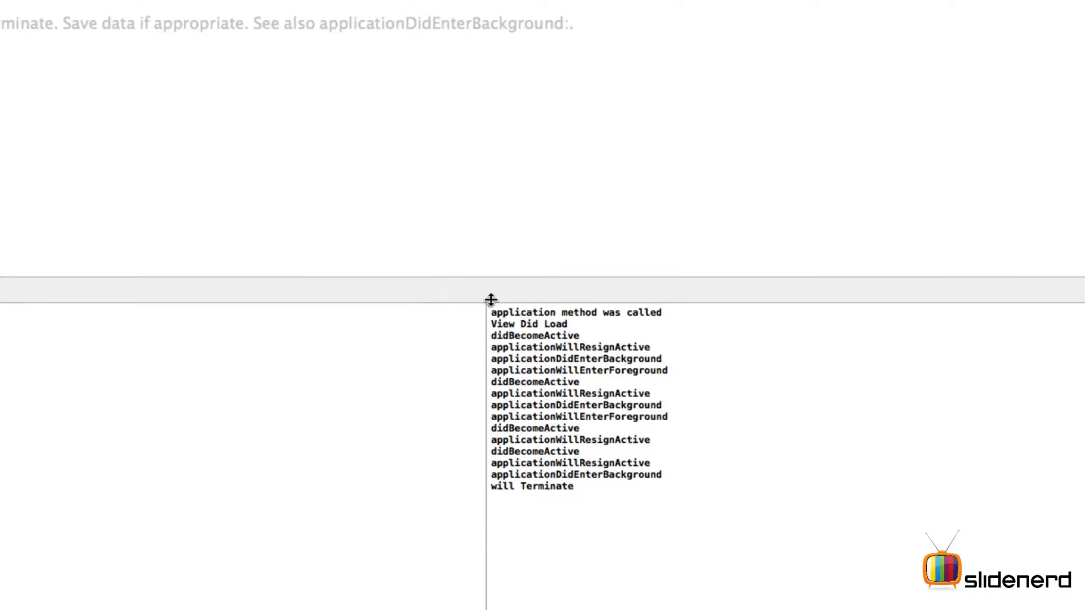
mouse_move(574, 484)
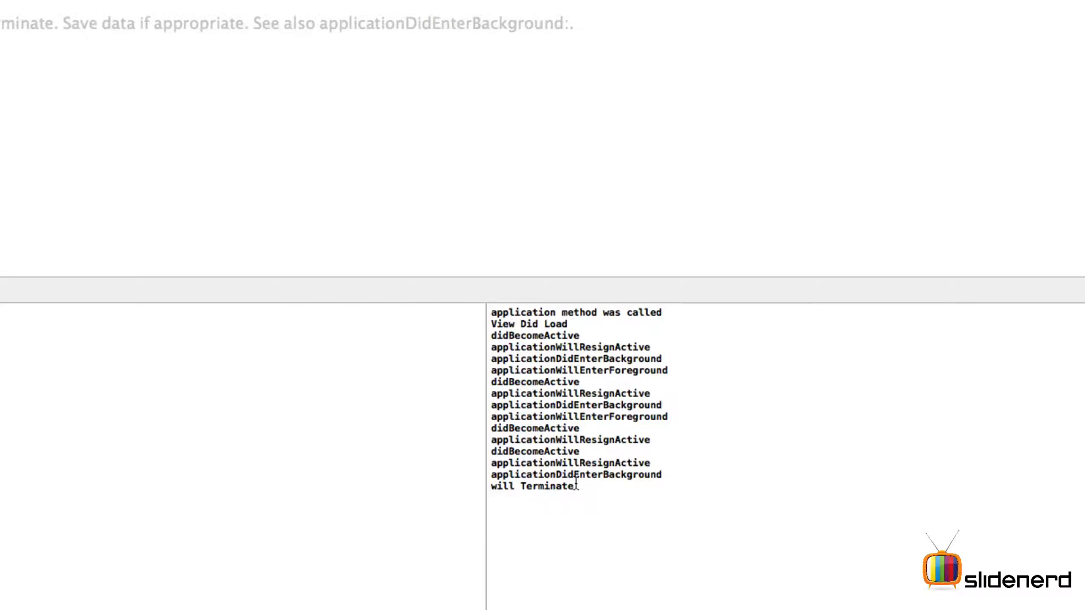